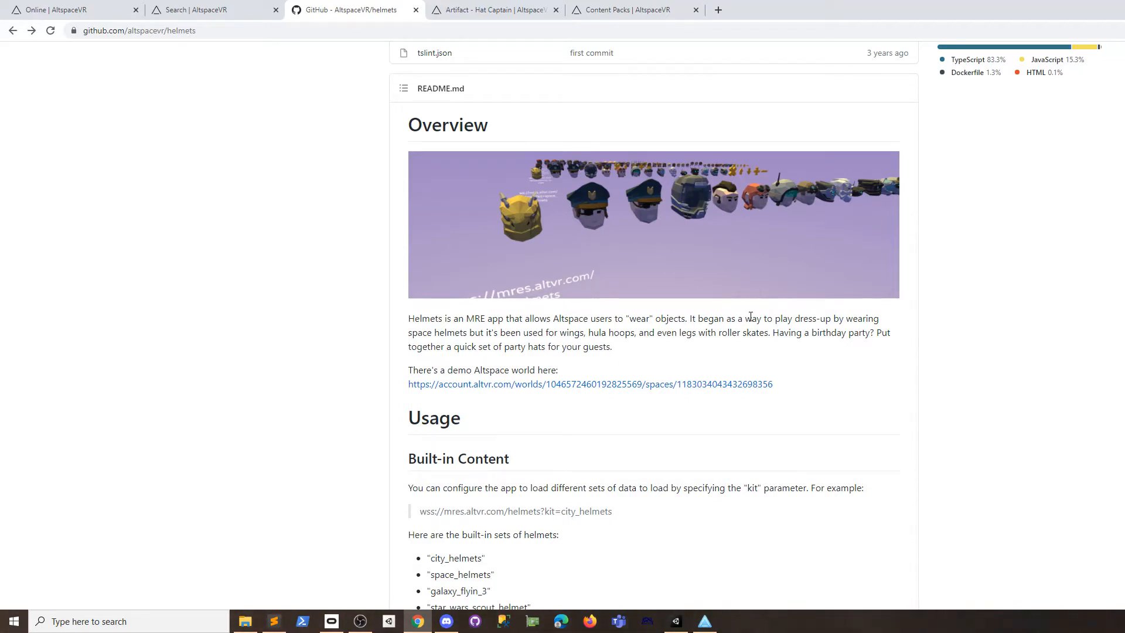
{"action": "mouse_move", "coordinate": [644, 284]}
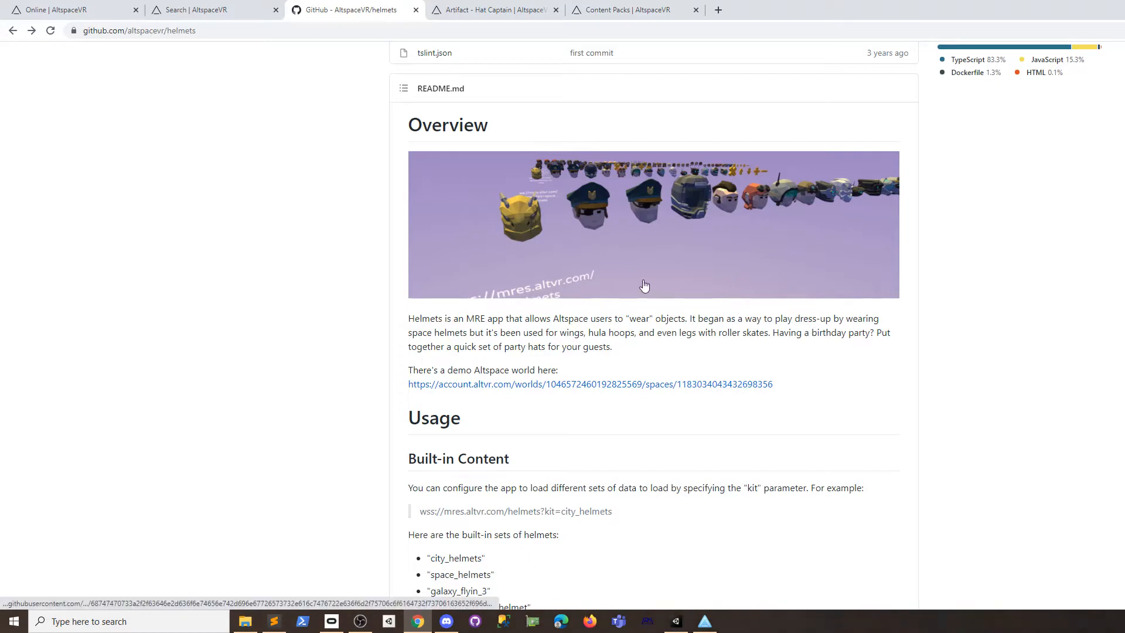
{"action": "mouse_move", "coordinate": [460, 253]}
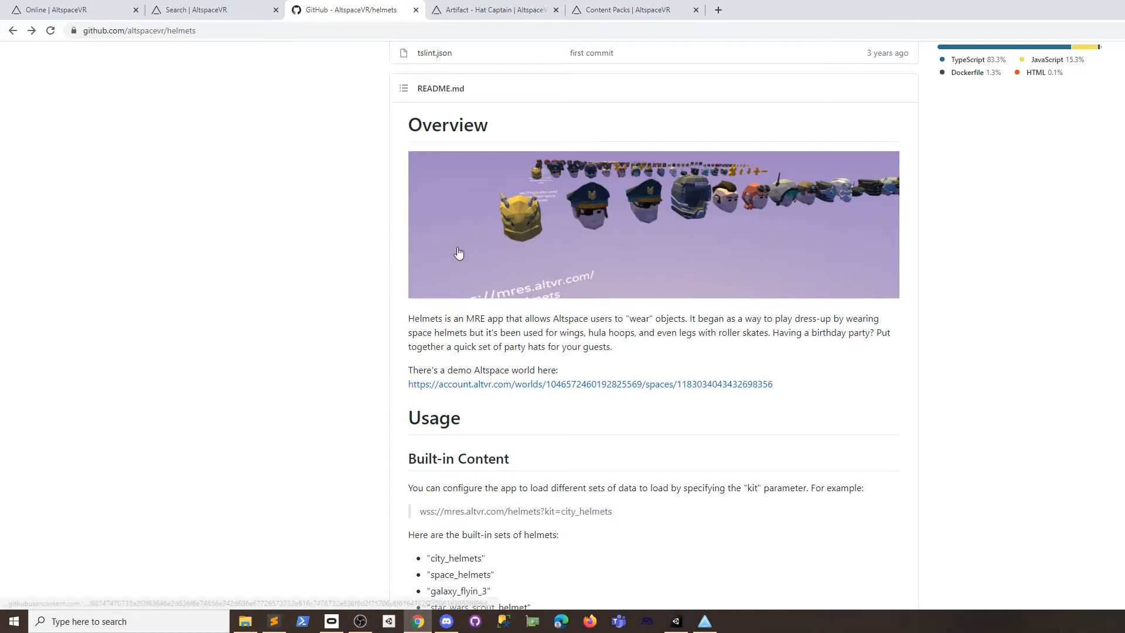
{"action": "mouse_move", "coordinate": [612, 266]}
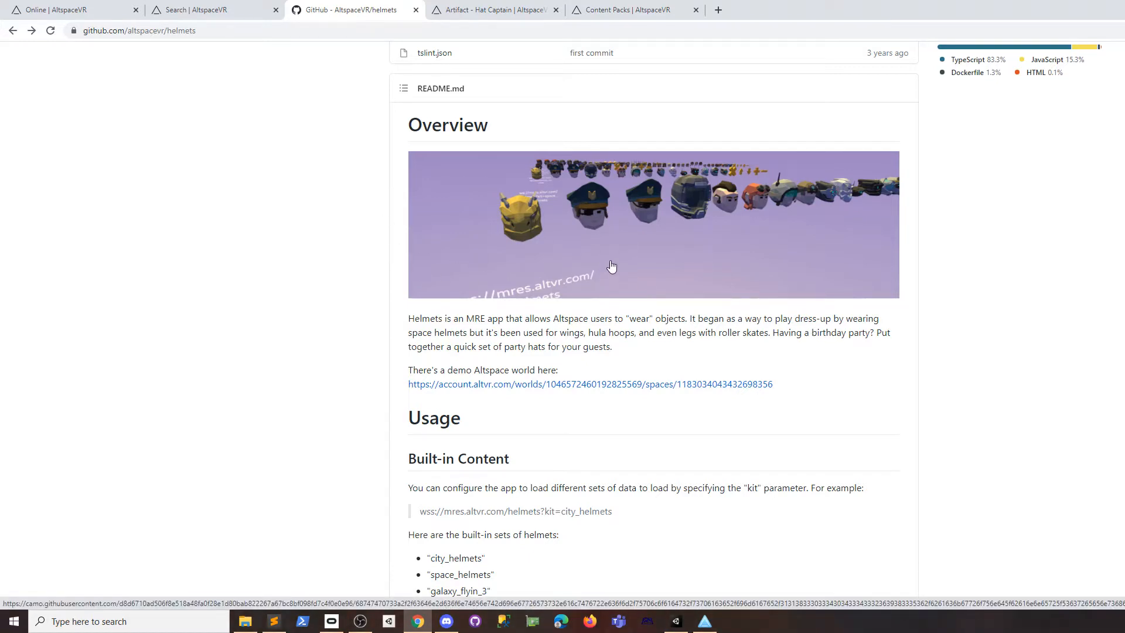
{"action": "mouse_move", "coordinate": [587, 211]}
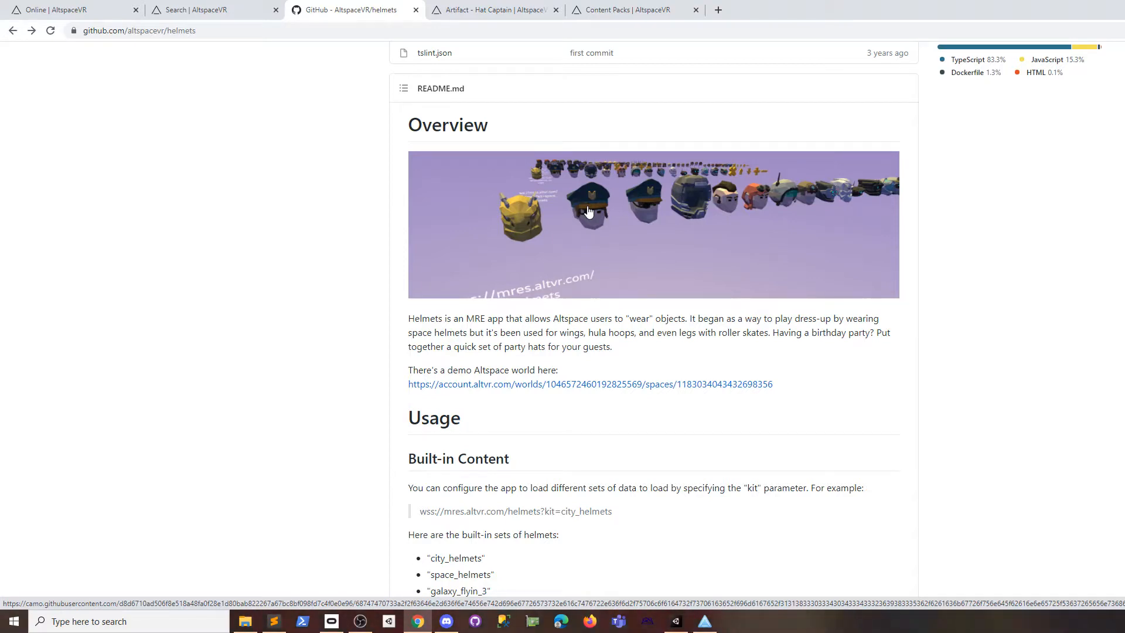
- Read the helmets README down to its menuRotation and rotation options, then bring up the window list
{"action": "scroll", "scroll_direction": "up", "scroll_amount": 3}
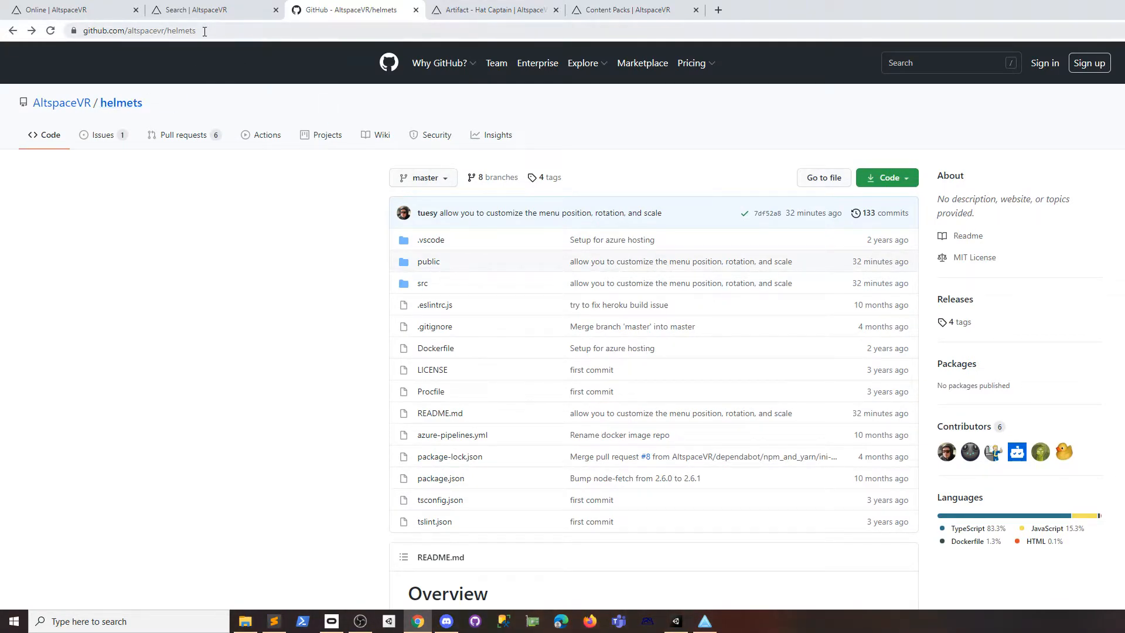
{"action": "scroll", "scroll_direction": "down", "scroll_amount": 3}
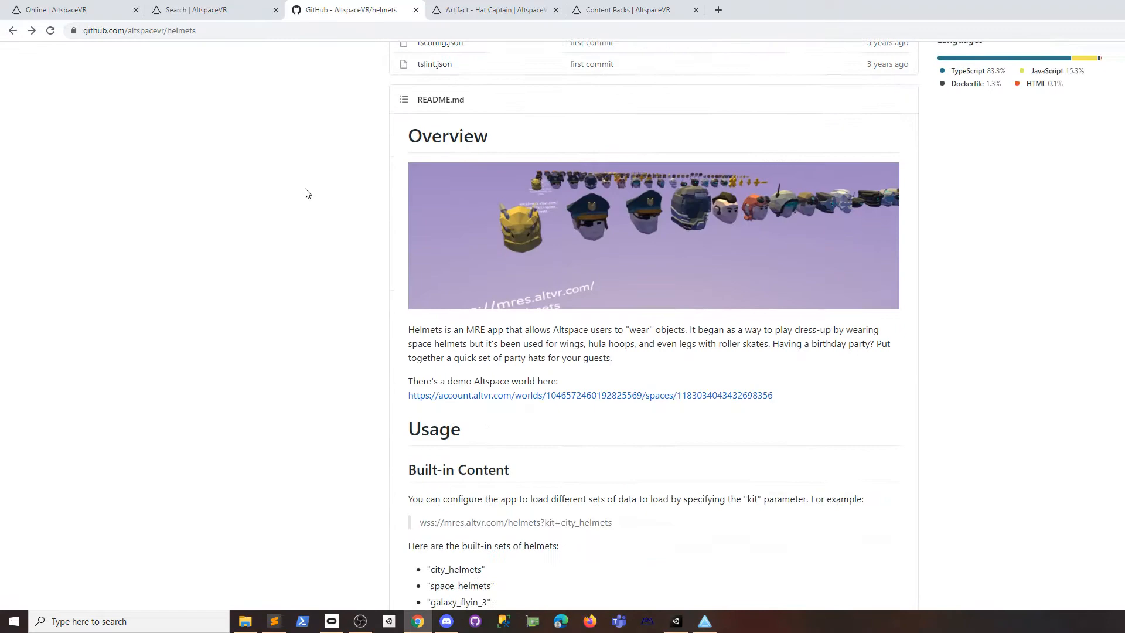
{"action": "scroll", "scroll_direction": "down", "scroll_amount": 3}
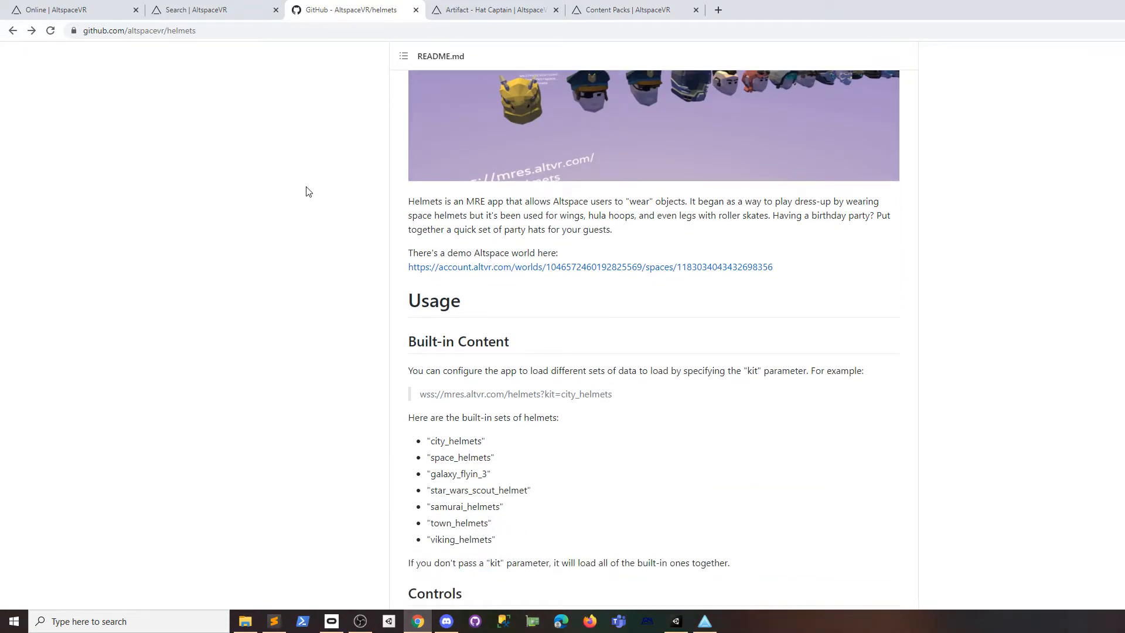
{"action": "scroll", "scroll_direction": "down", "scroll_amount": 3}
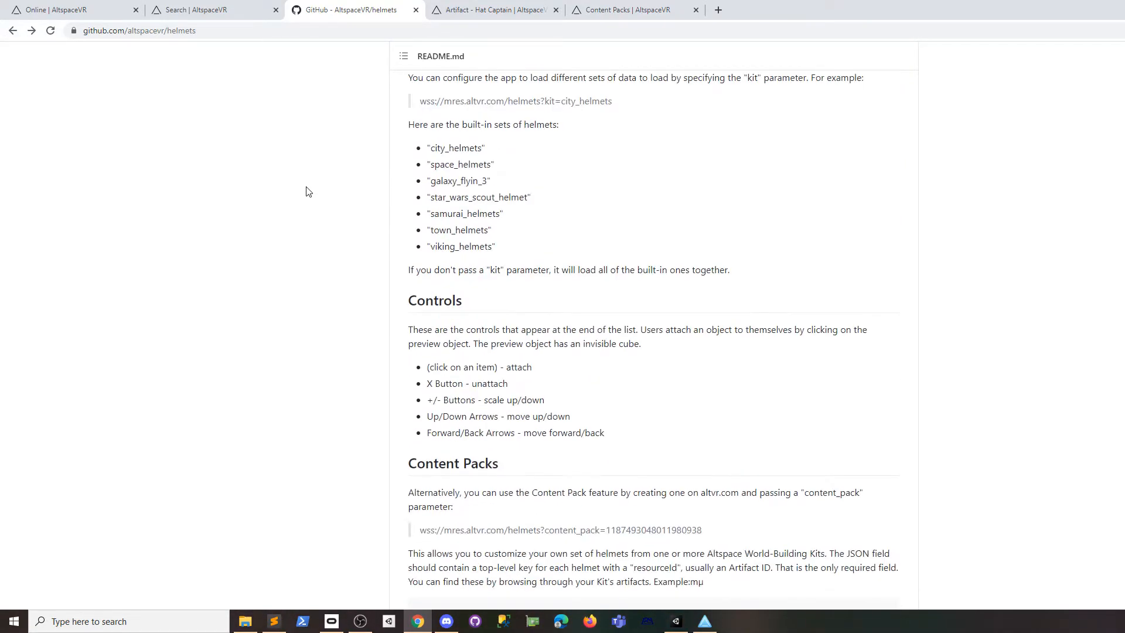
{"action": "scroll", "scroll_direction": "down", "scroll_amount": 3}
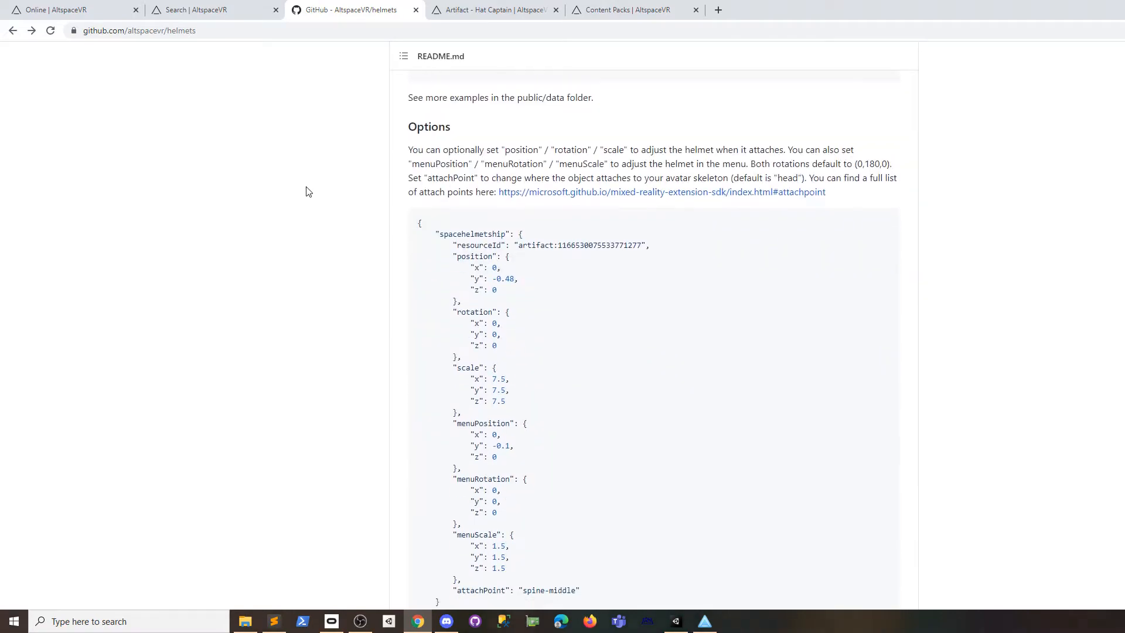
{"action": "key", "text": "alt+tab"}
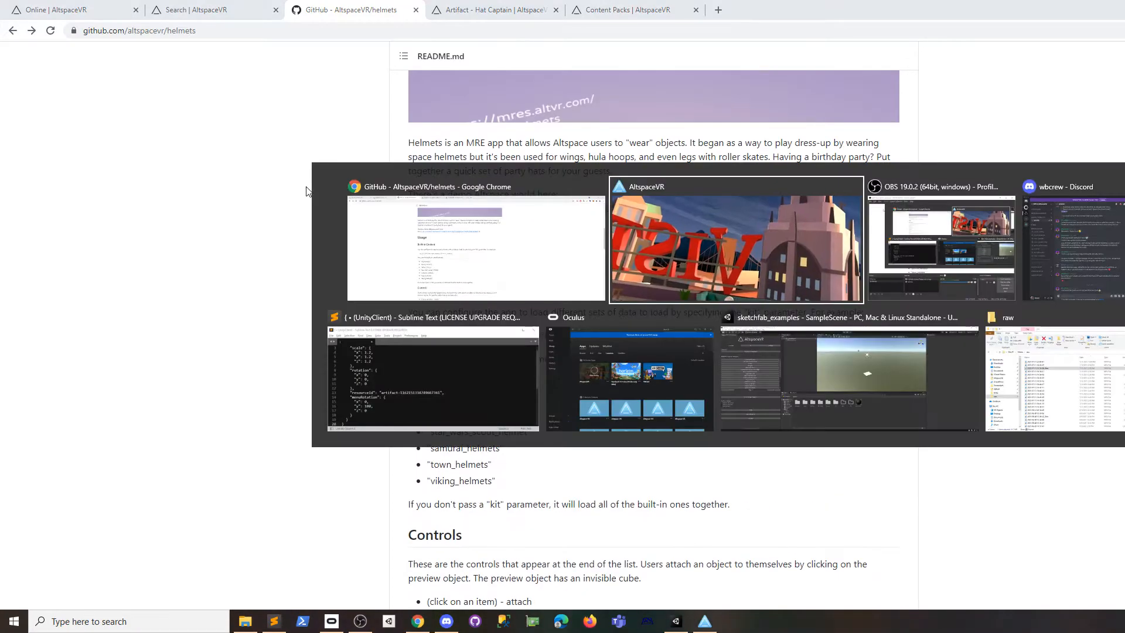
- Switch to AltspaceVR and open the World Editor content library under SDK Apps
{"action": "left_click", "coordinate": [735, 240]}
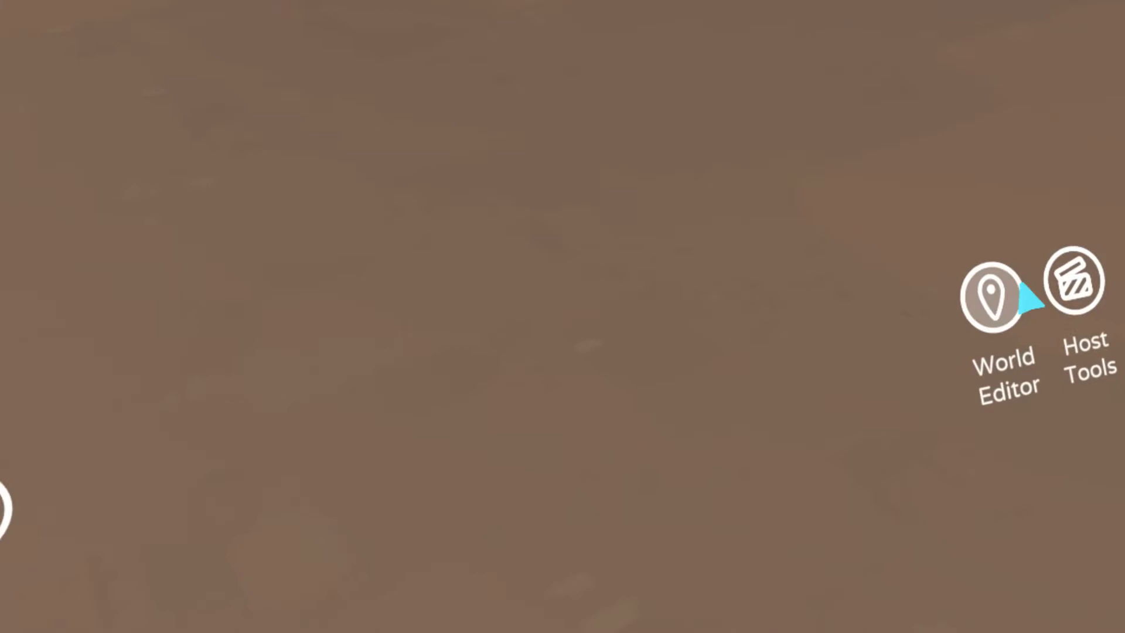
{"action": "left_click", "coordinate": [994, 297]}
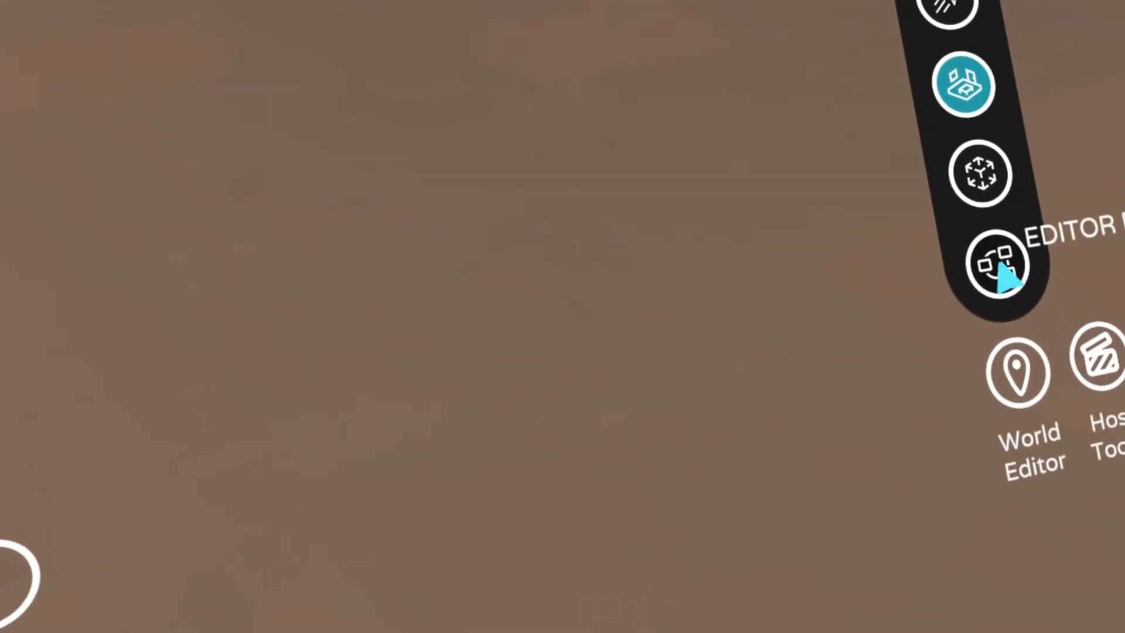
{"action": "left_click", "coordinate": [995, 265]}
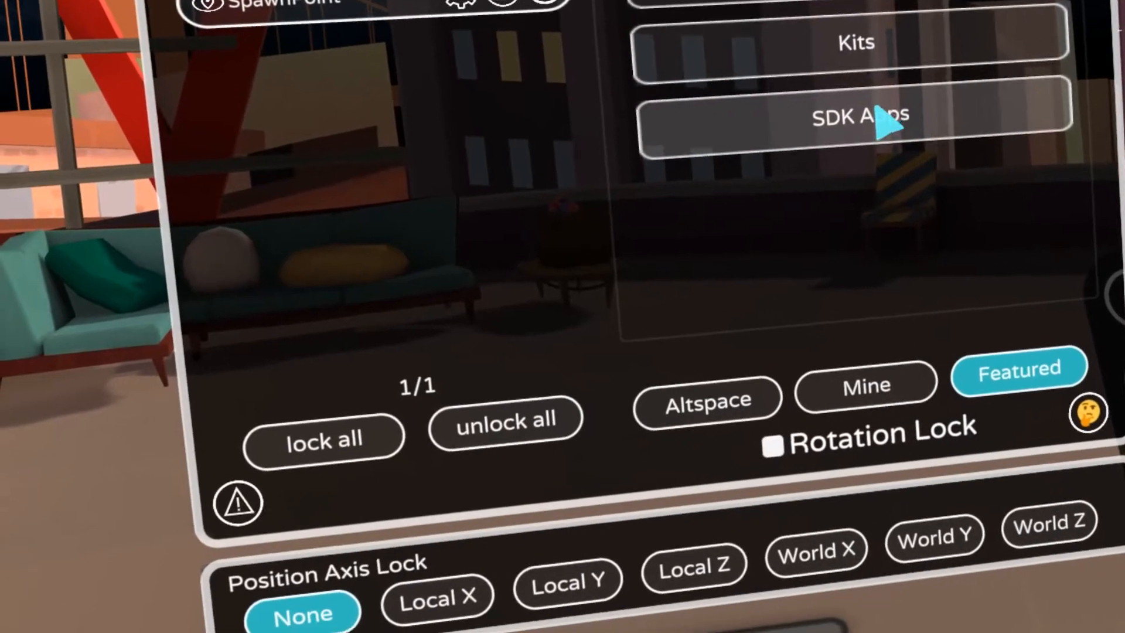
{"action": "left_click", "coordinate": [856, 116]}
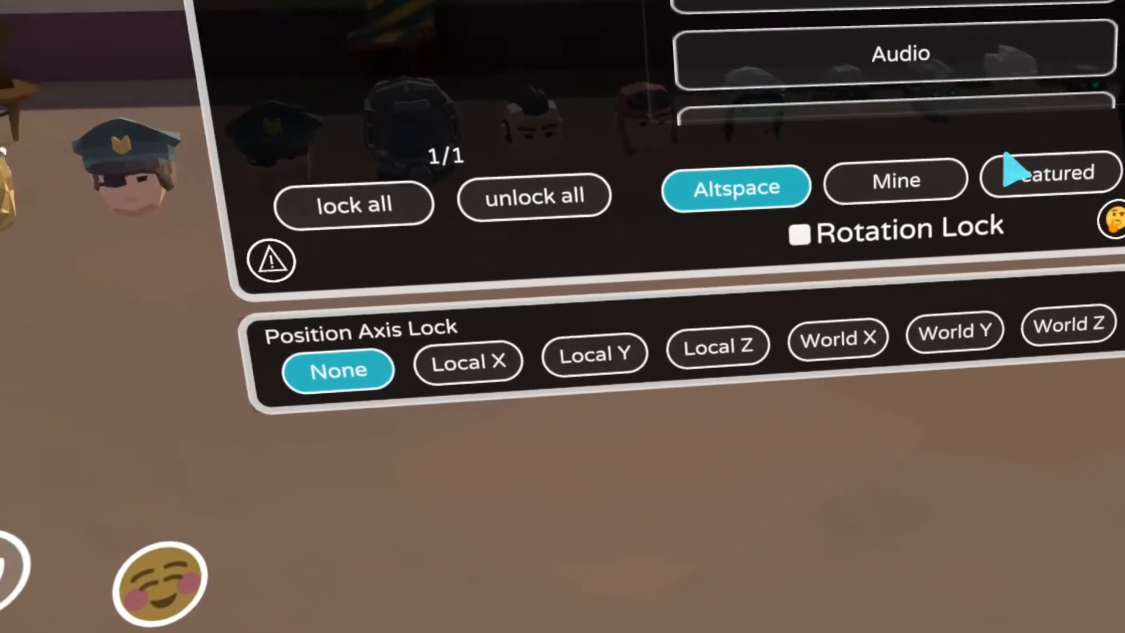
- View the Featured items, then close the content library to reveal the helmet row
{"action": "left_click", "coordinate": [1059, 172]}
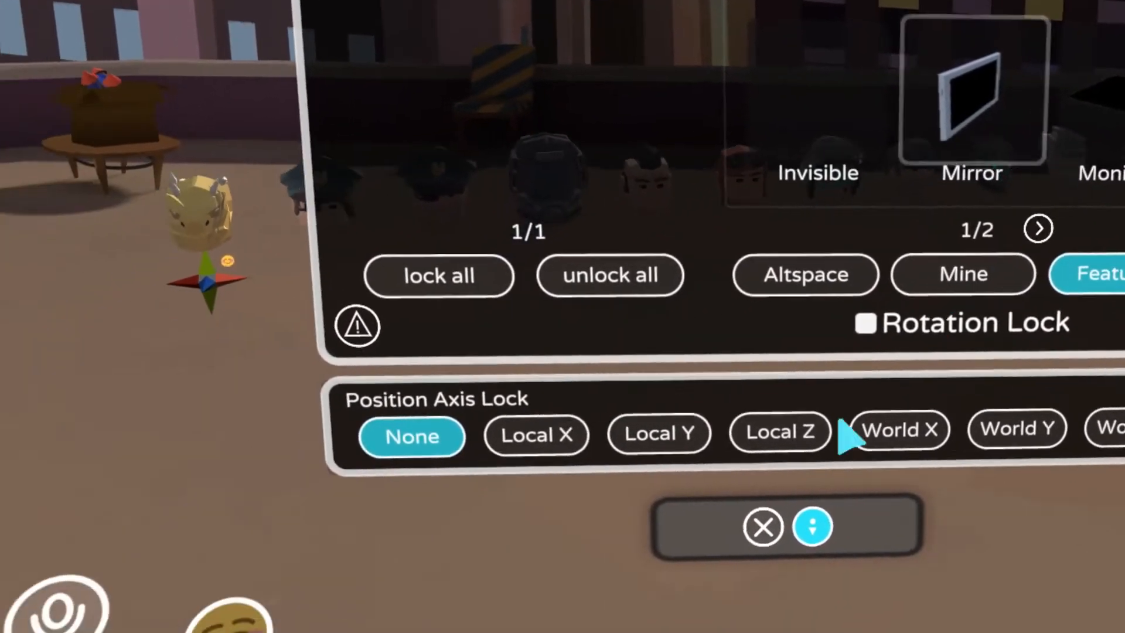
{"action": "left_click", "coordinate": [763, 525]}
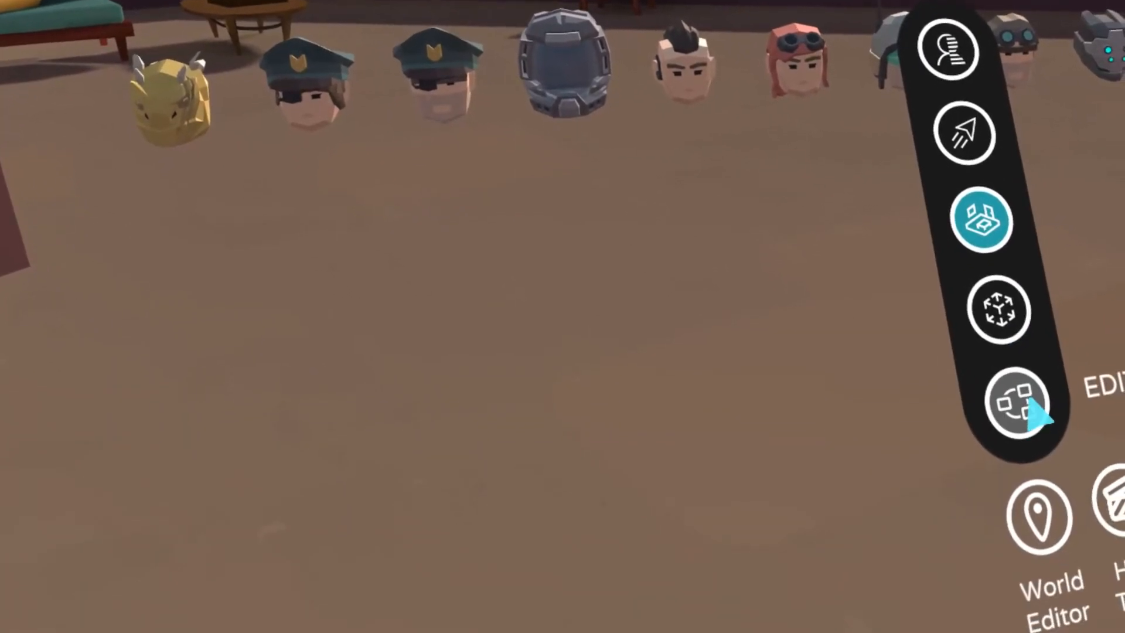
- Review a placed object's Scale and Start Enabled settings, then go back to the README
{"action": "left_click", "coordinate": [1014, 402]}
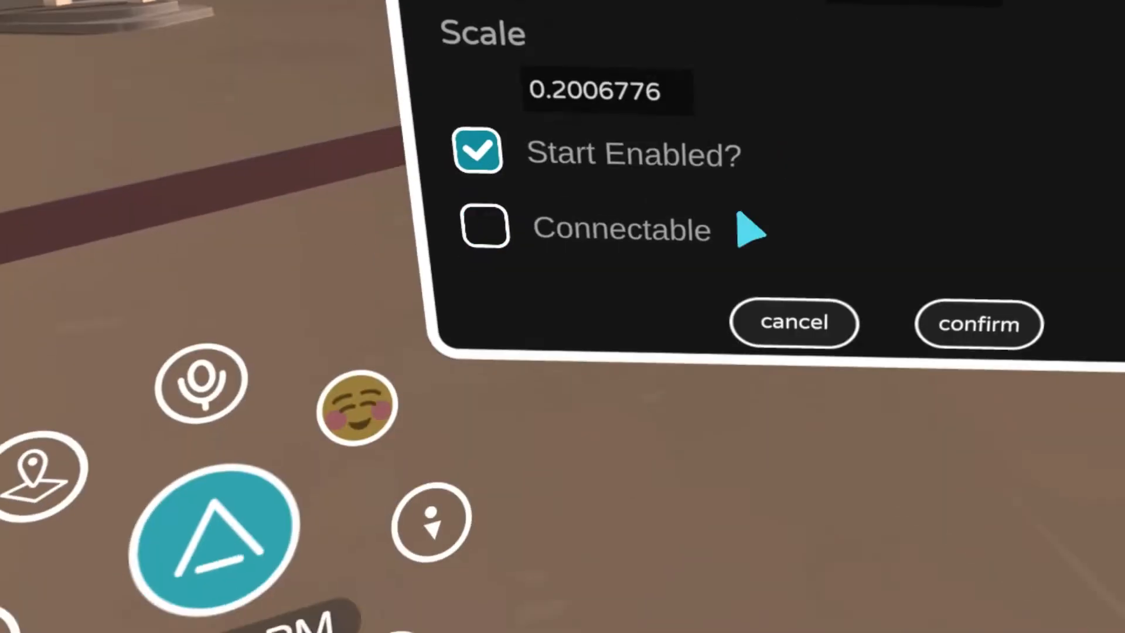
{"action": "left_click", "coordinate": [979, 323]}
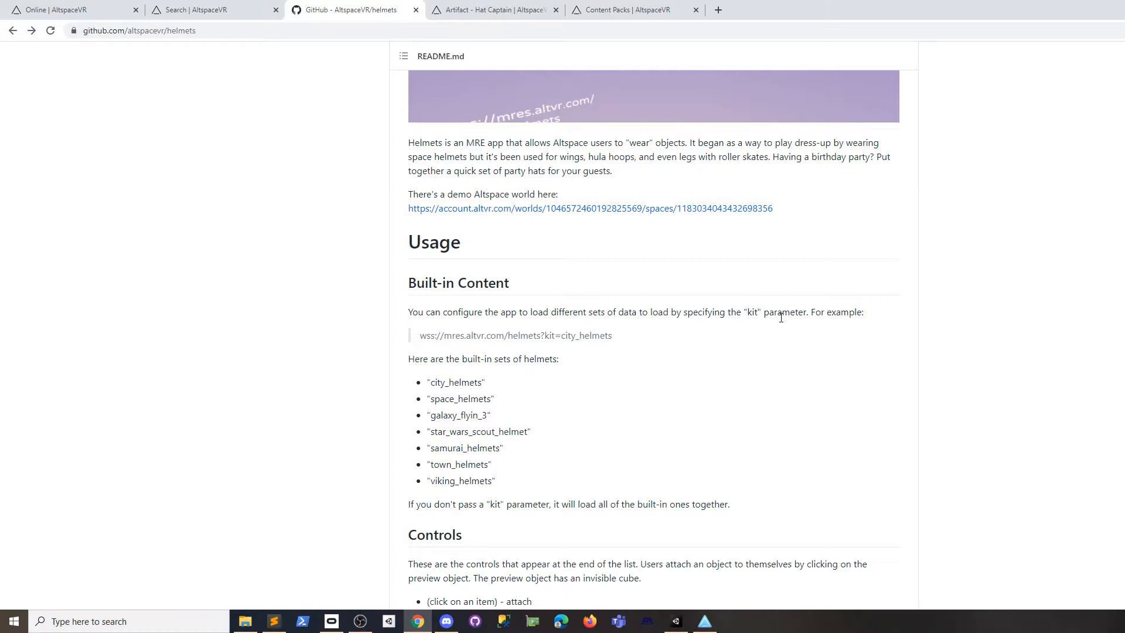
- Scroll to Content Packs and select the wss://mres.altvr.com/helmets?content_pack= example URL
{"action": "scroll", "scroll_direction": "down", "scroll_amount": 3}
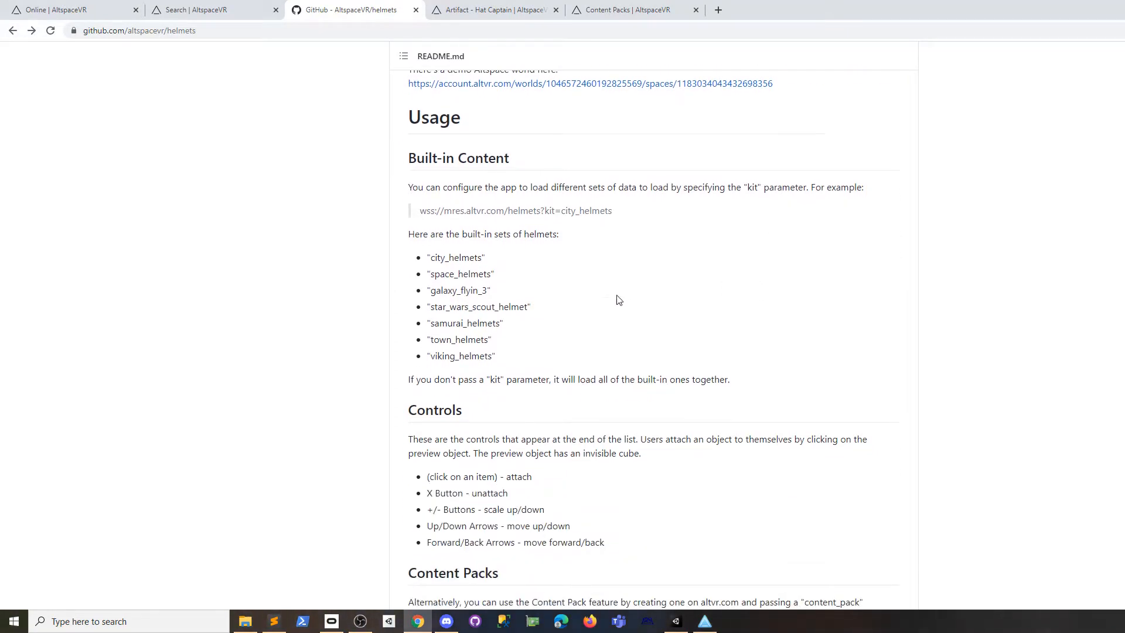
{"action": "scroll", "scroll_direction": "down", "scroll_amount": 3}
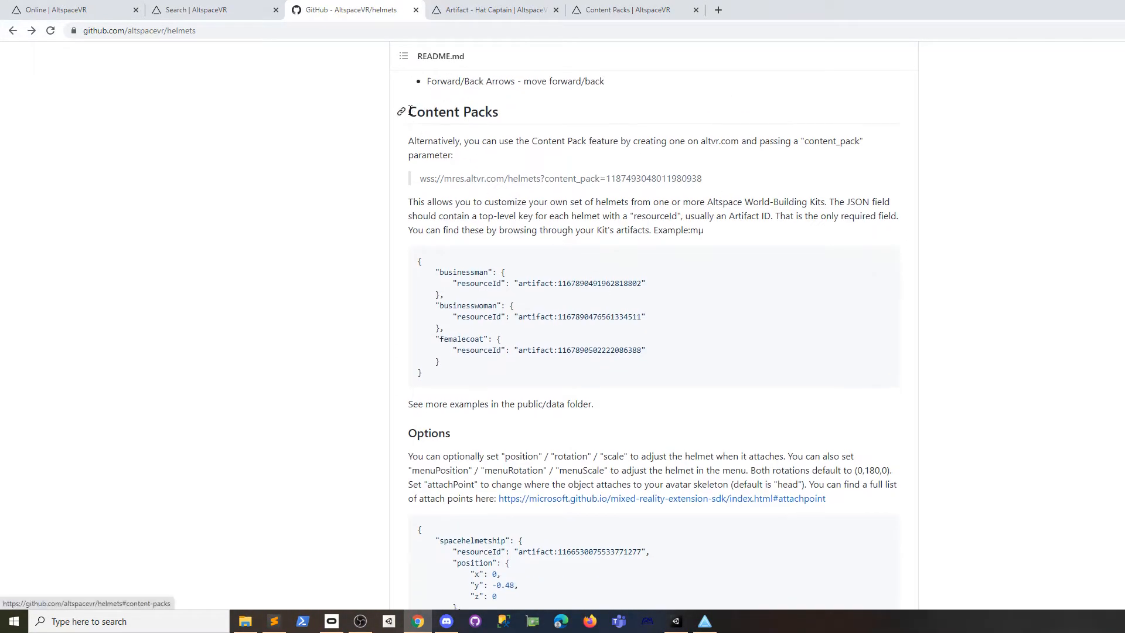
{"action": "double_click", "coordinate": [452, 112]}
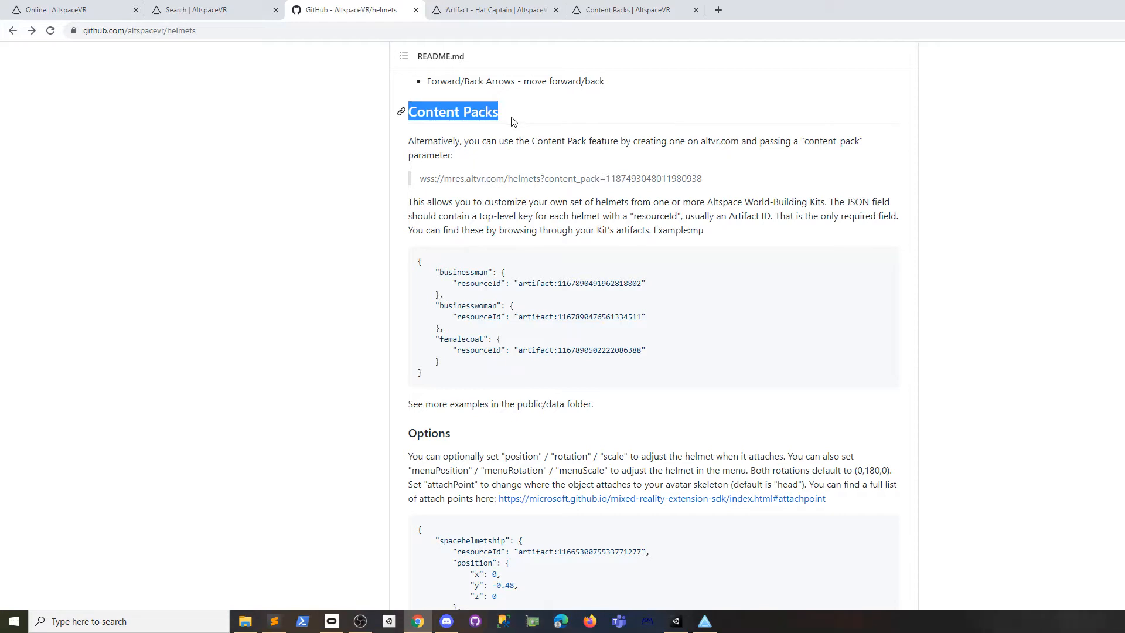
{"action": "mouse_move", "coordinate": [541, 191]}
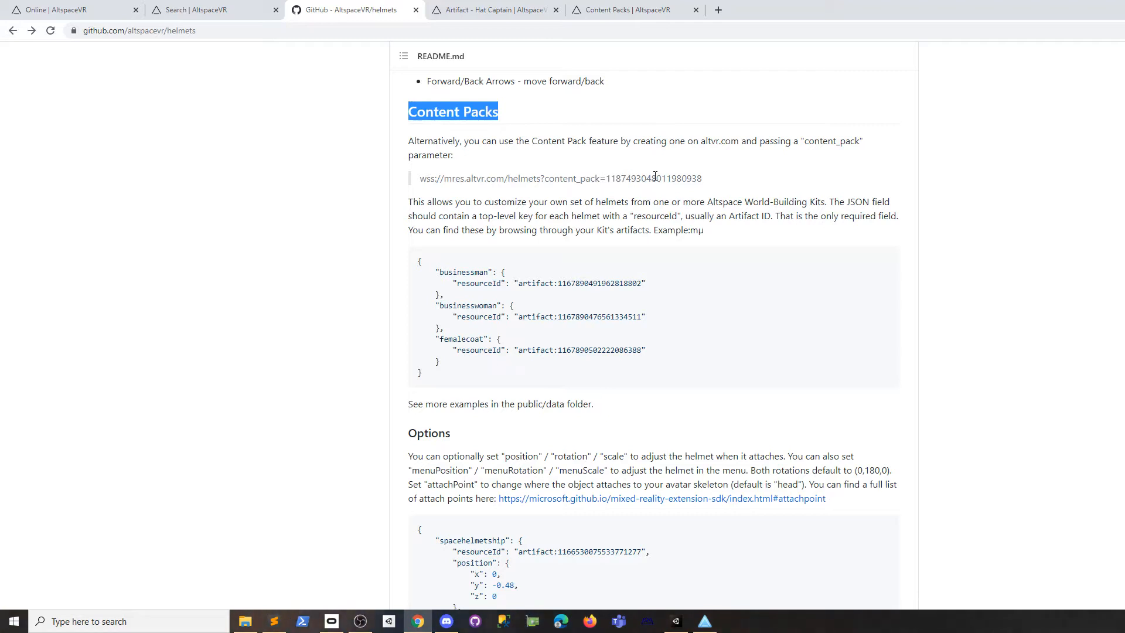
{"action": "mouse_move", "coordinate": [648, 180]}
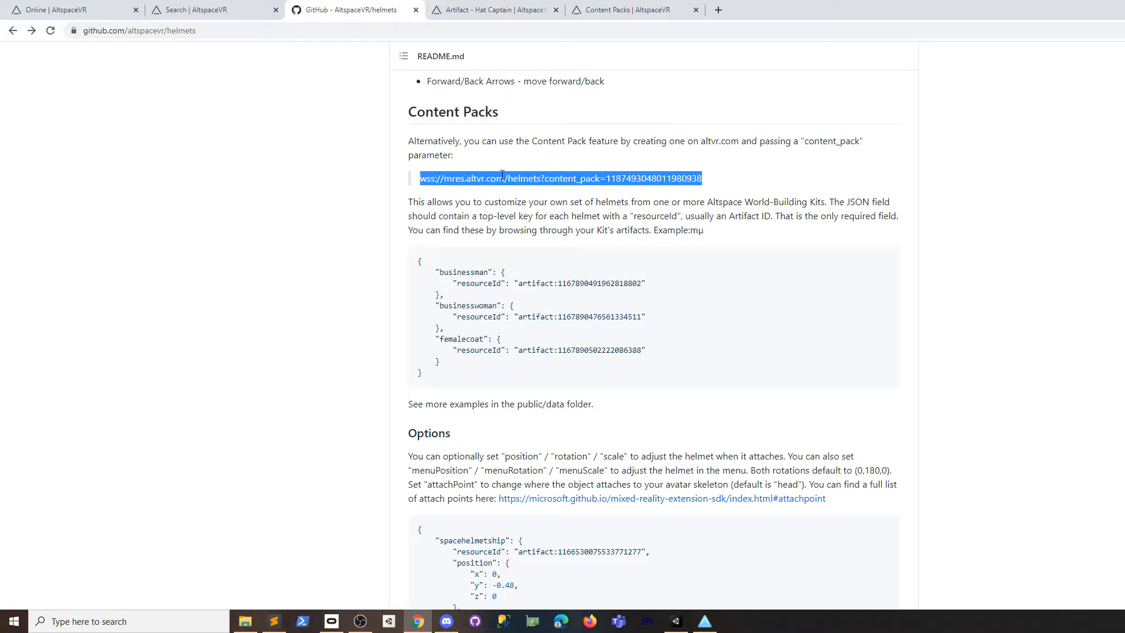
{"action": "mouse_move", "coordinate": [562, 173]}
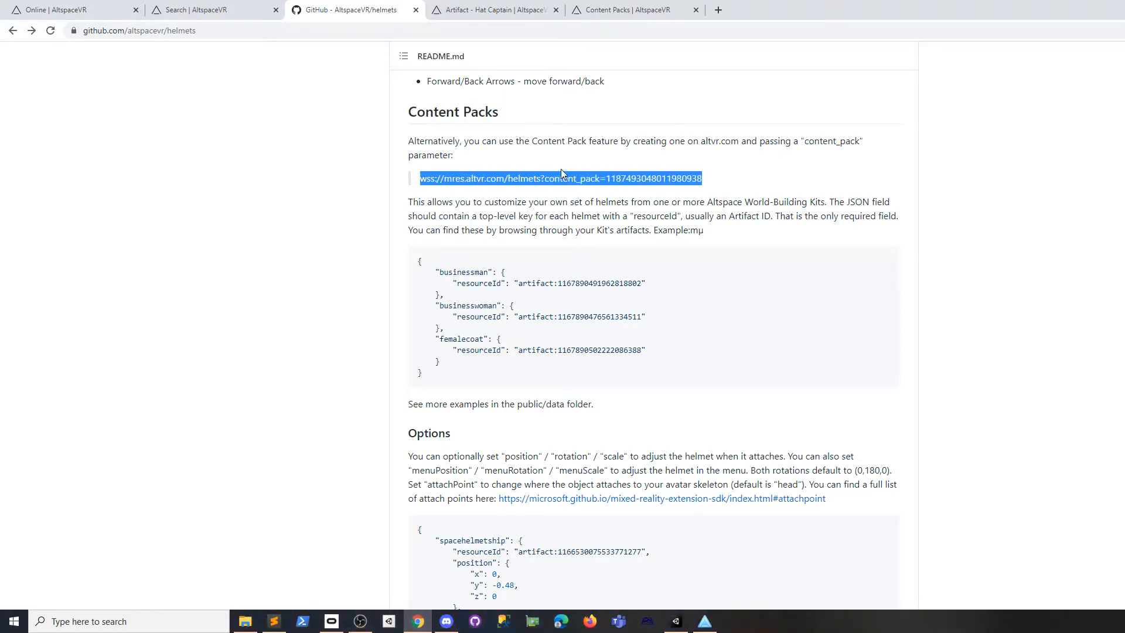
{"action": "mouse_move", "coordinate": [752, 22]}
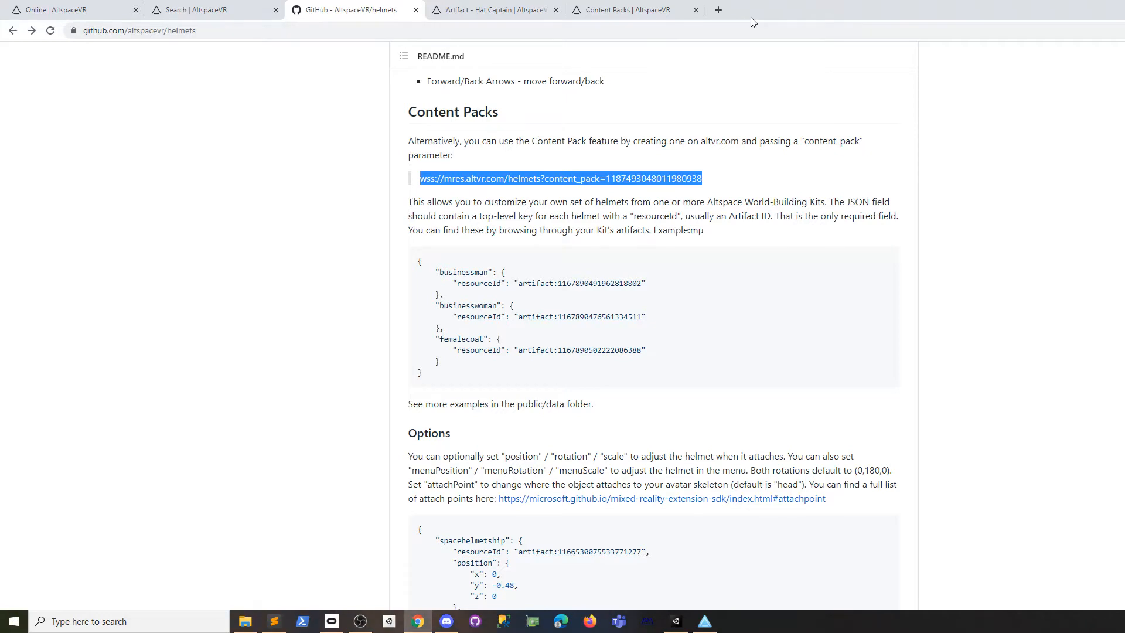
- Open the AltspaceVR account site in a new tab and start a new content pack
{"action": "left_click", "coordinate": [716, 10]}
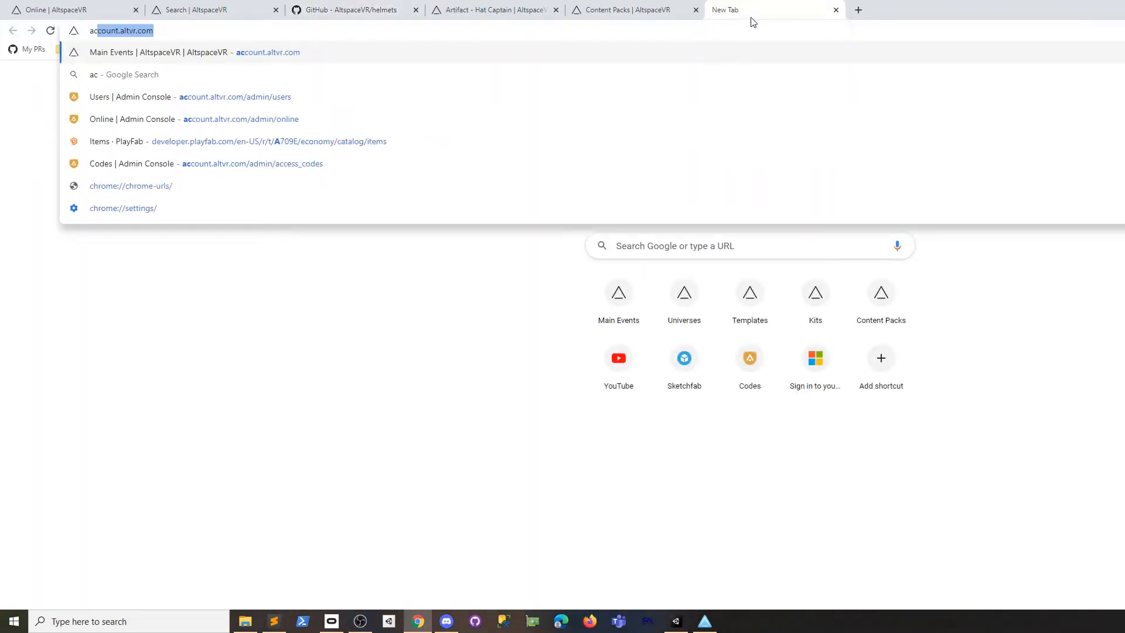
{"action": "left_click", "coordinate": [193, 51]}
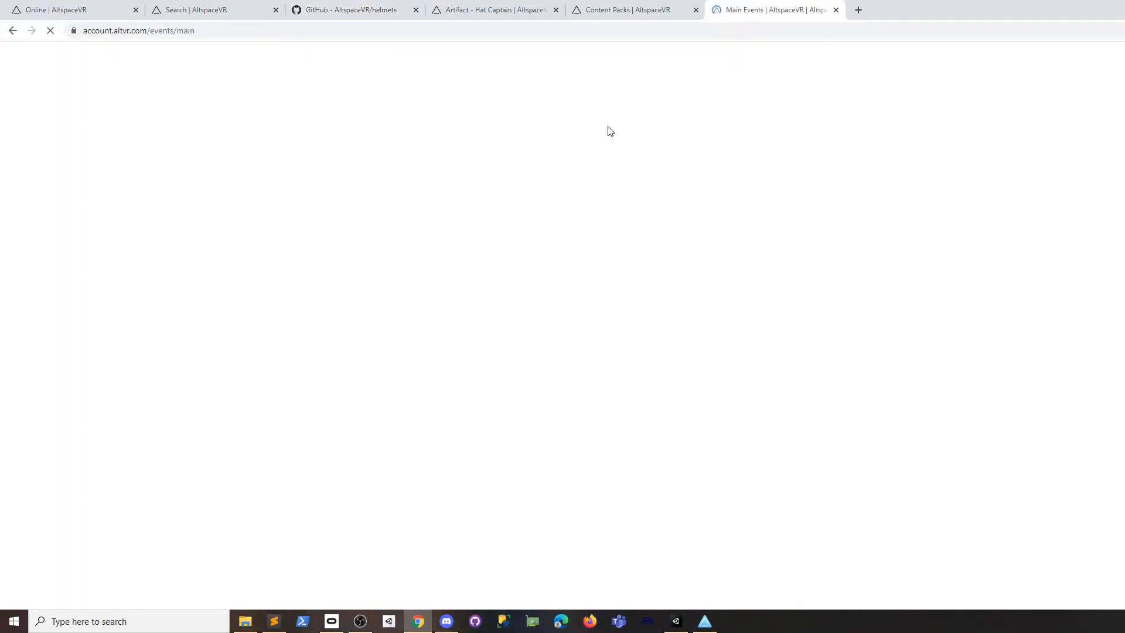
{"action": "left_click", "coordinate": [705, 63]}
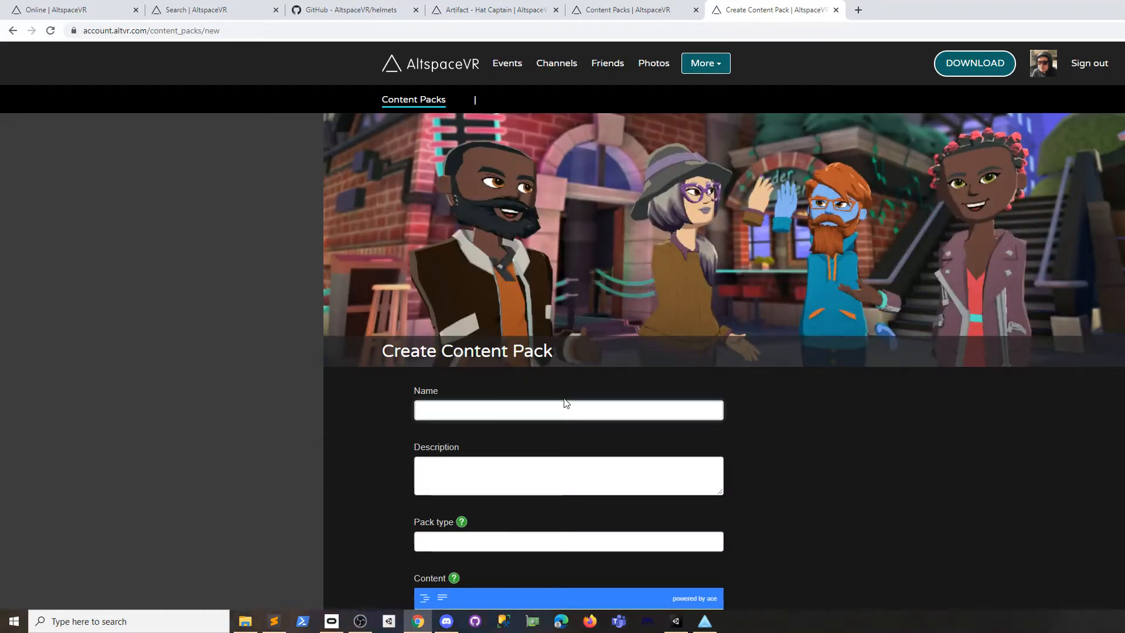
- Name the pack "Captain's Hat" and scroll down to the Content editor
{"action": "type", "text": "Captain"}
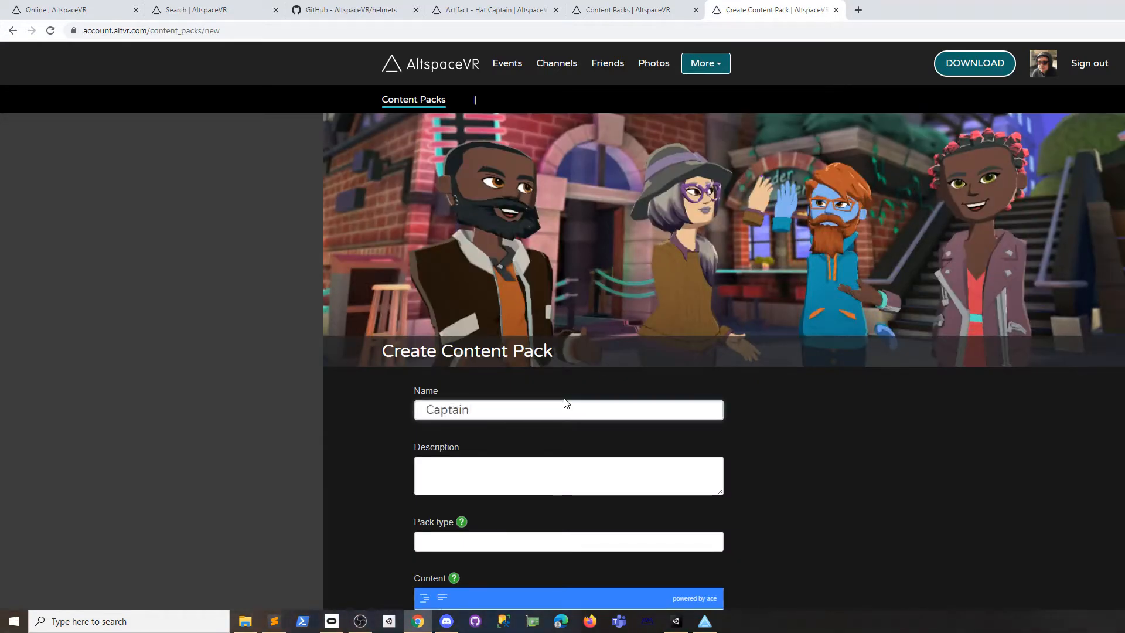
{"action": "type", "text": "'s Hat"}
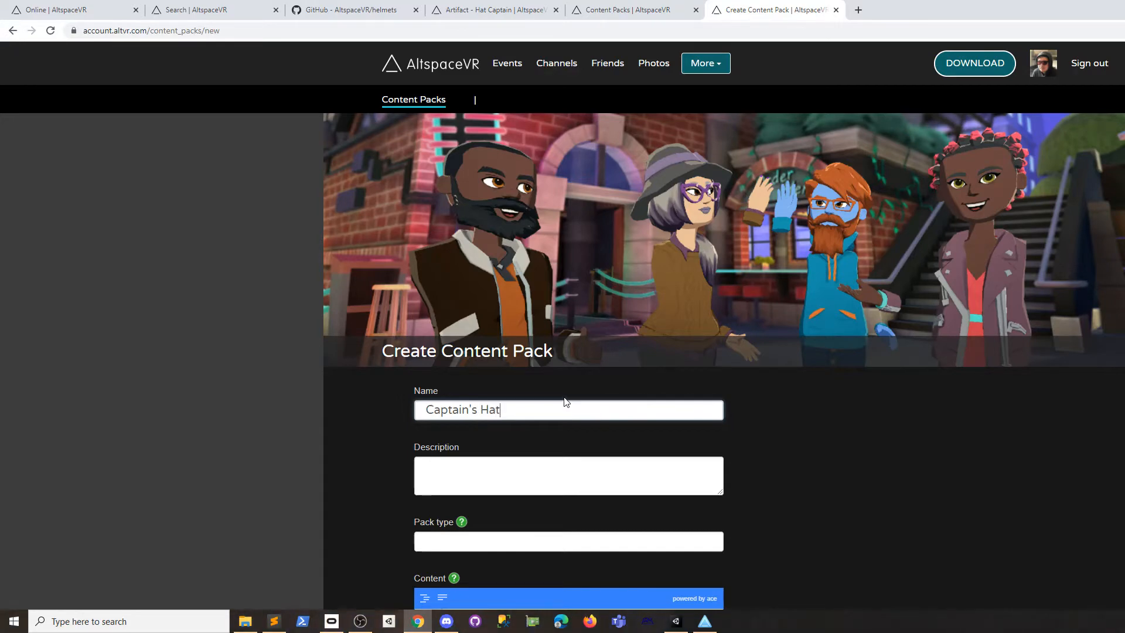
{"action": "scroll", "scroll_direction": "down", "scroll_amount": 3}
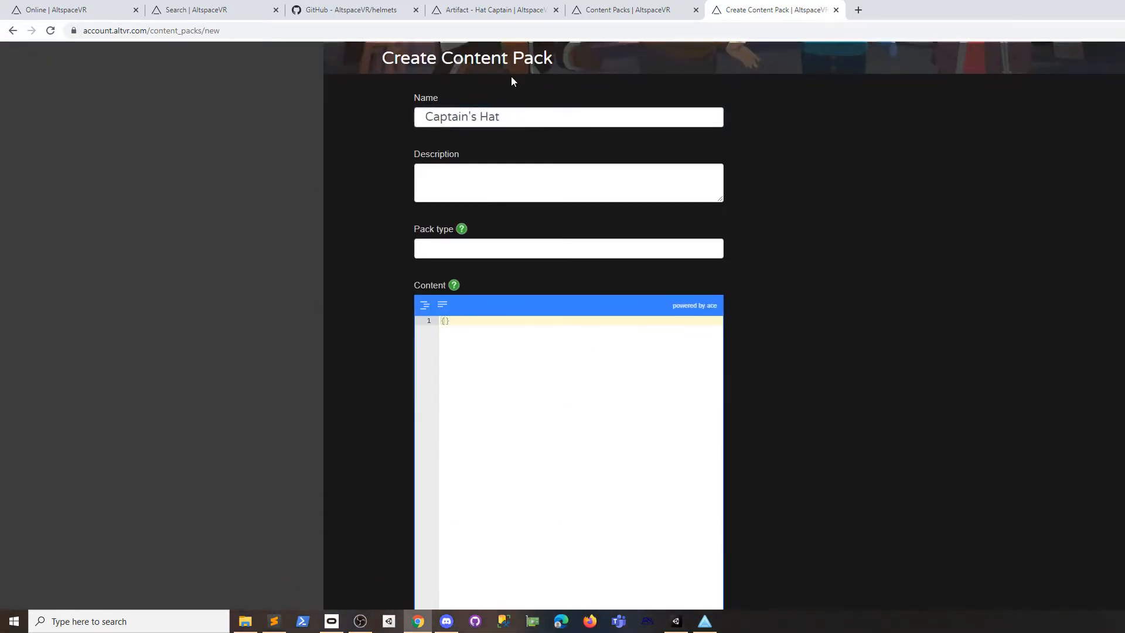
- Paste the README example JSON, remove the extra entries and rename businessman to captain
{"action": "left_click", "coordinate": [352, 10]}
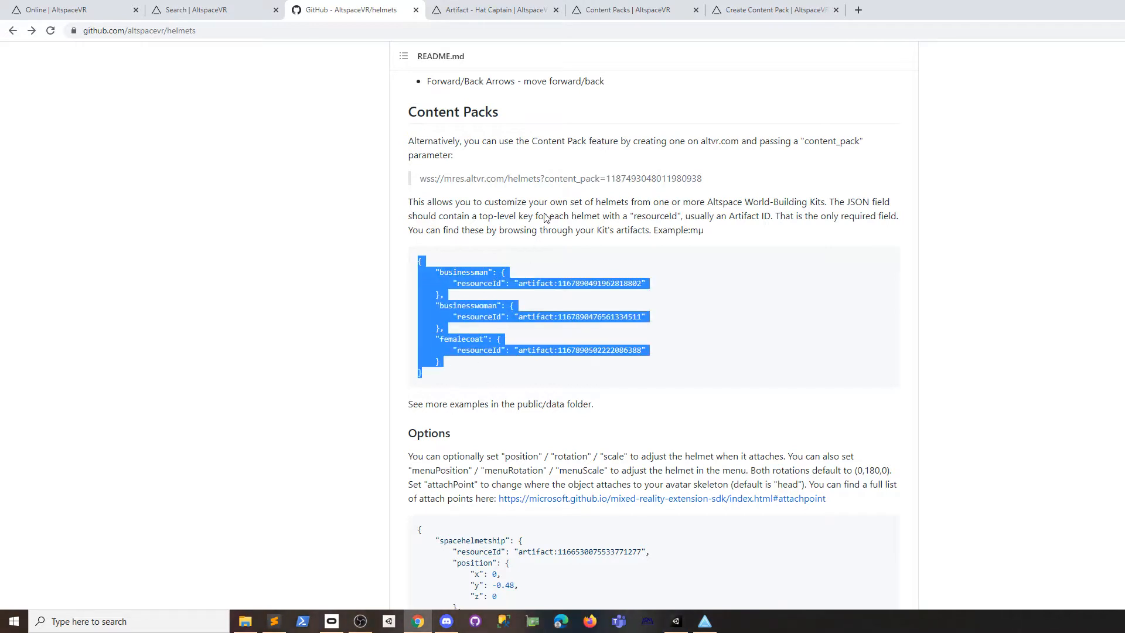
{"action": "left_click", "coordinate": [774, 10]}
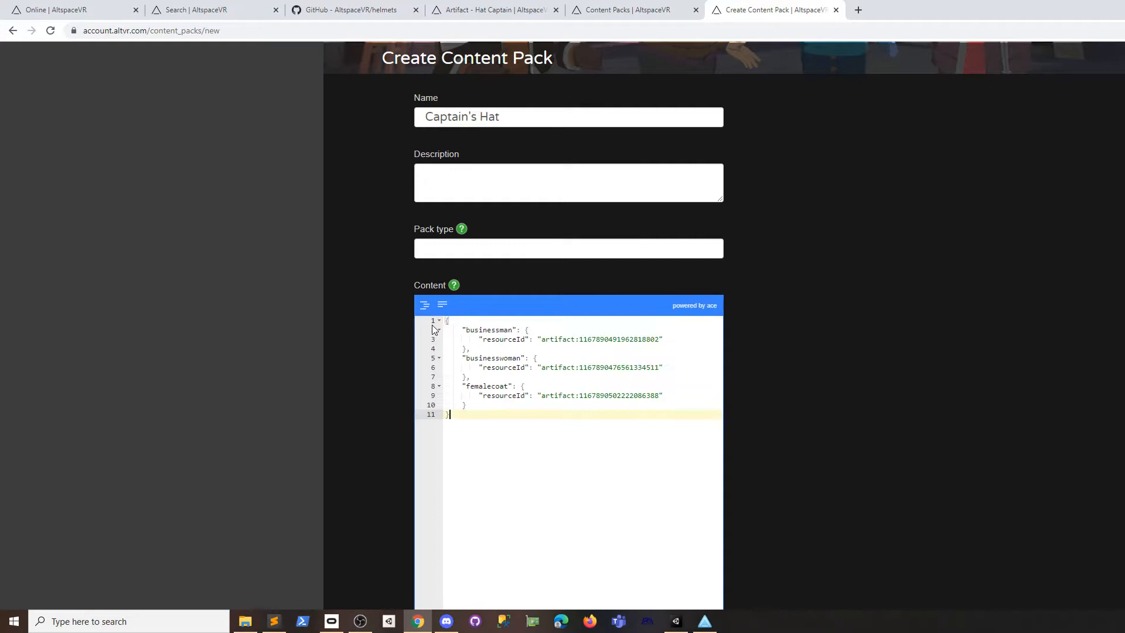
{"action": "left_click", "coordinate": [529, 329]}
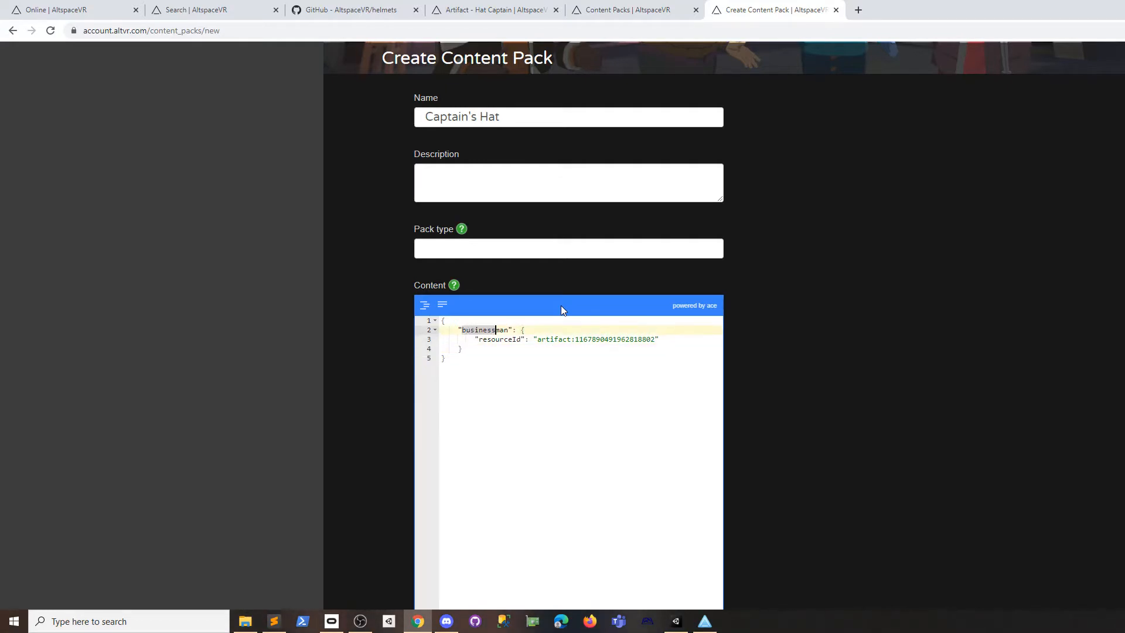
{"action": "type", "text": "c\": {"}
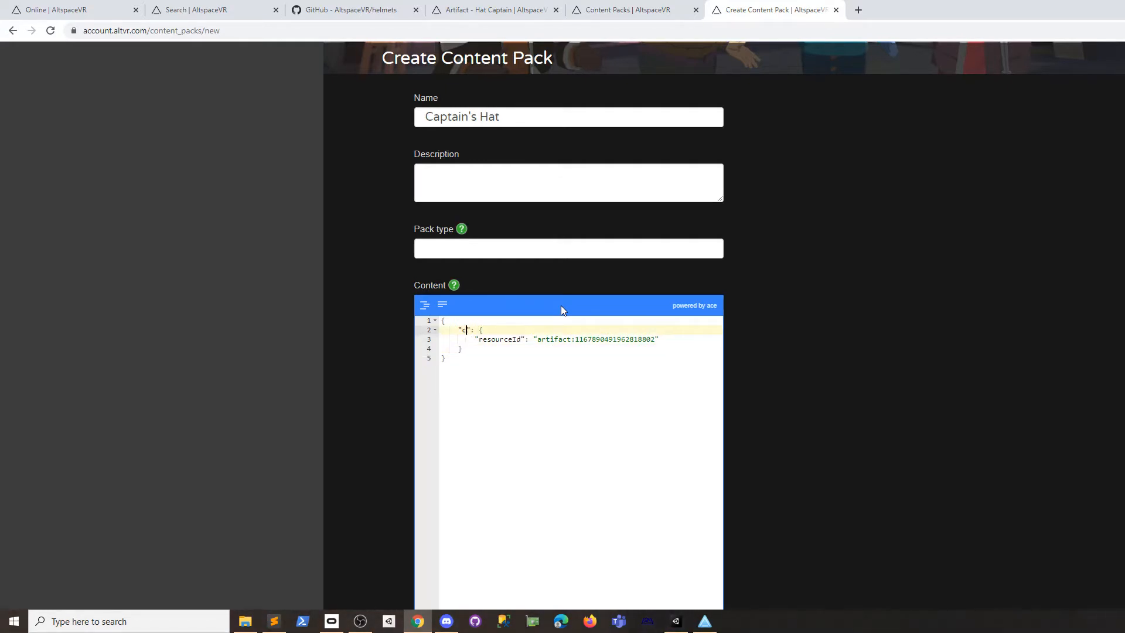
{"action": "type", "text": "aptain"}
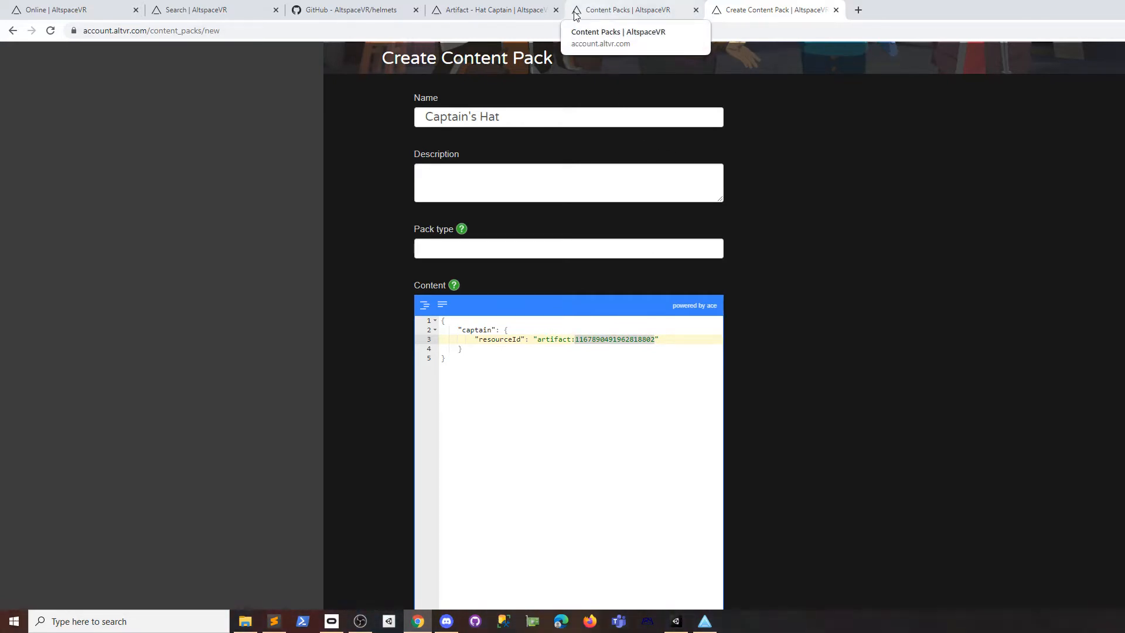
{"action": "left_click", "coordinate": [492, 9]}
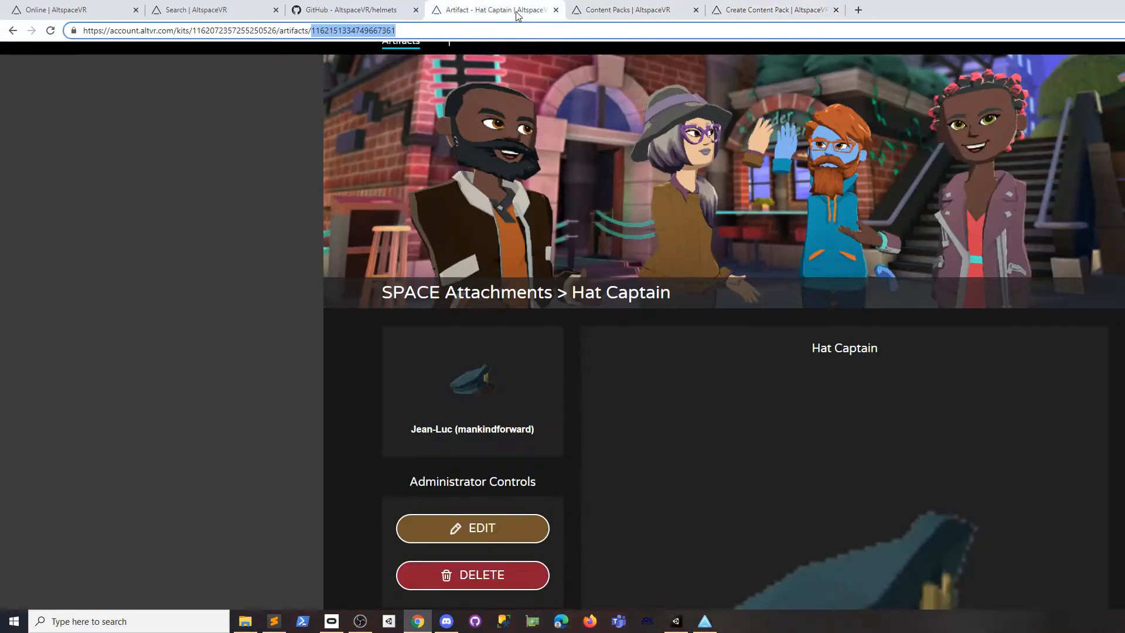
{"action": "mouse_move", "coordinate": [671, 287]}
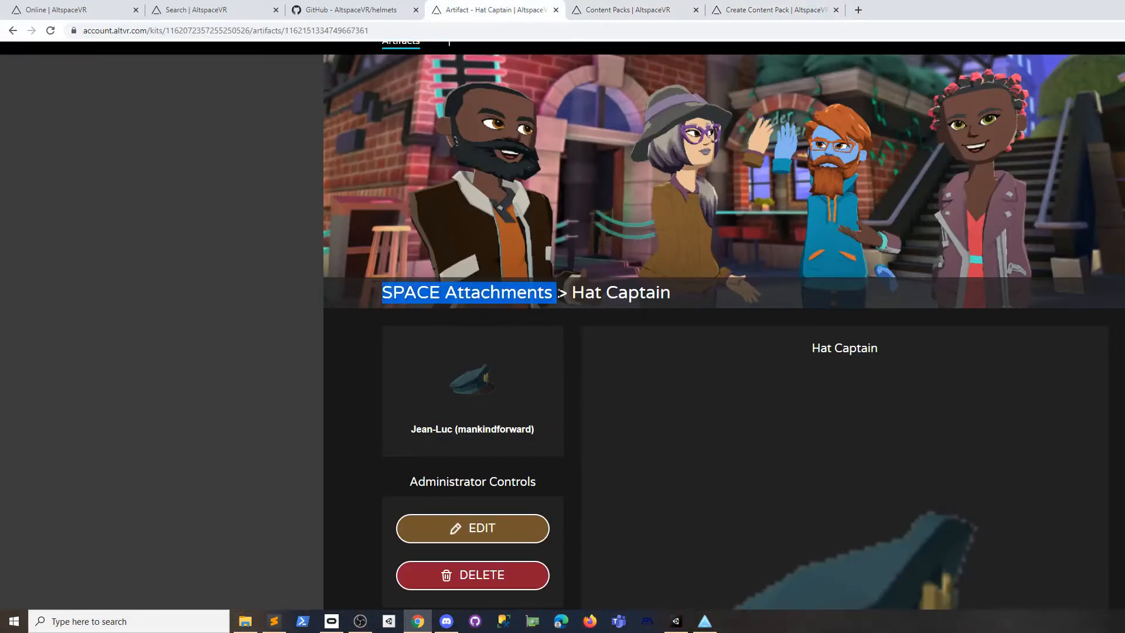
{"action": "scroll", "scroll_direction": "down", "scroll_amount": 3}
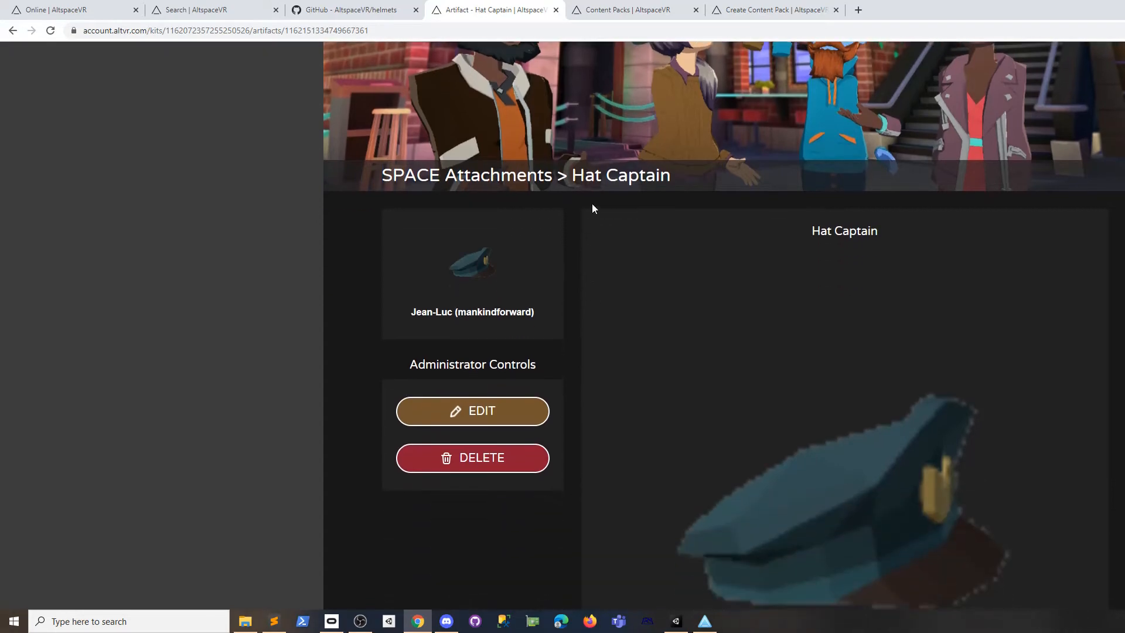
{"action": "scroll", "scroll_direction": "down", "scroll_amount": 3}
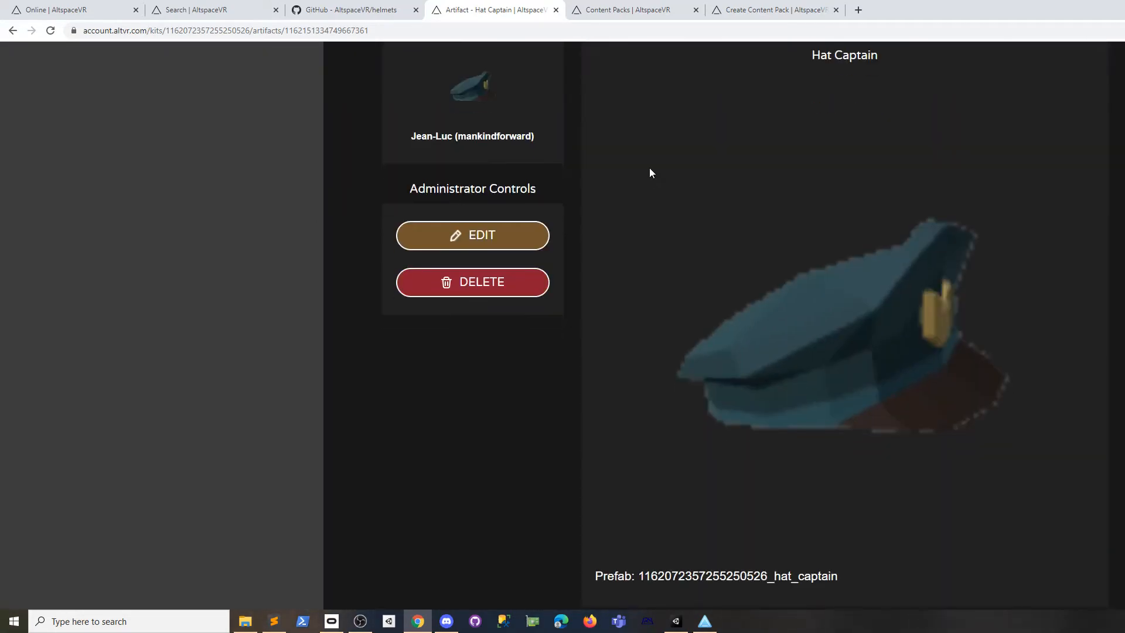
{"action": "scroll", "scroll_direction": "up", "scroll_amount": 3}
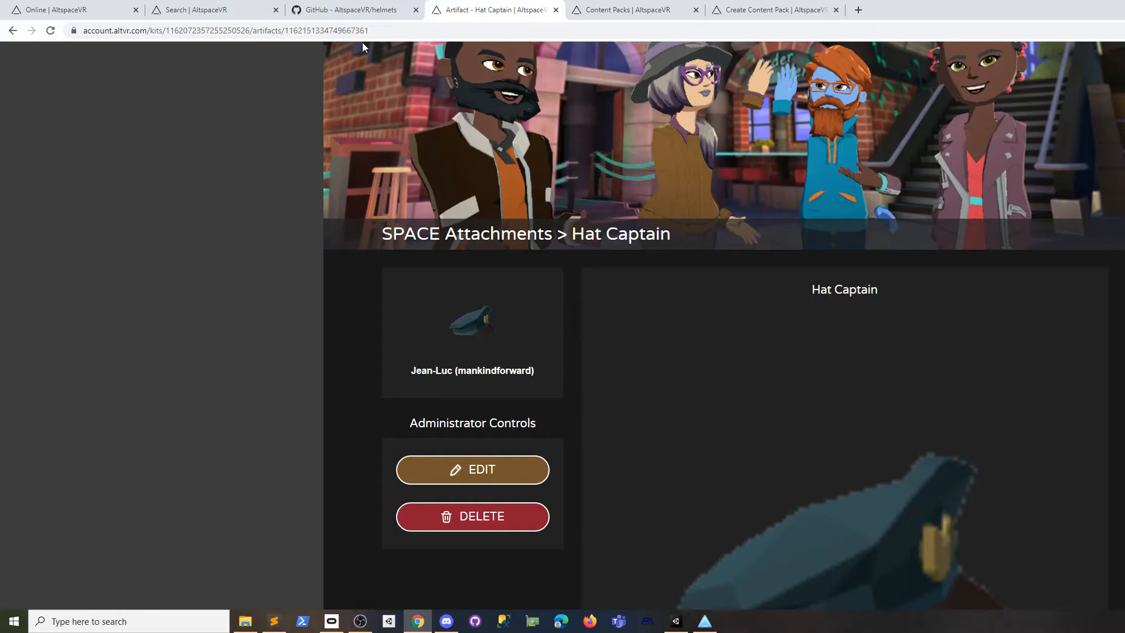
{"action": "left_click", "coordinate": [222, 30]}
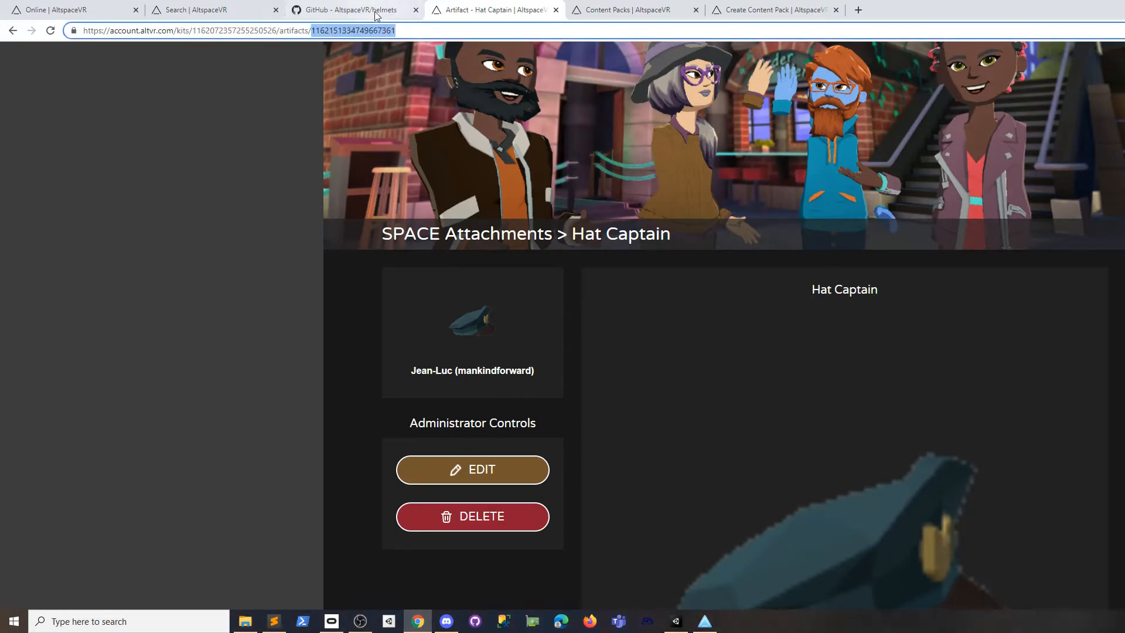
{"action": "left_click", "coordinate": [774, 10]}
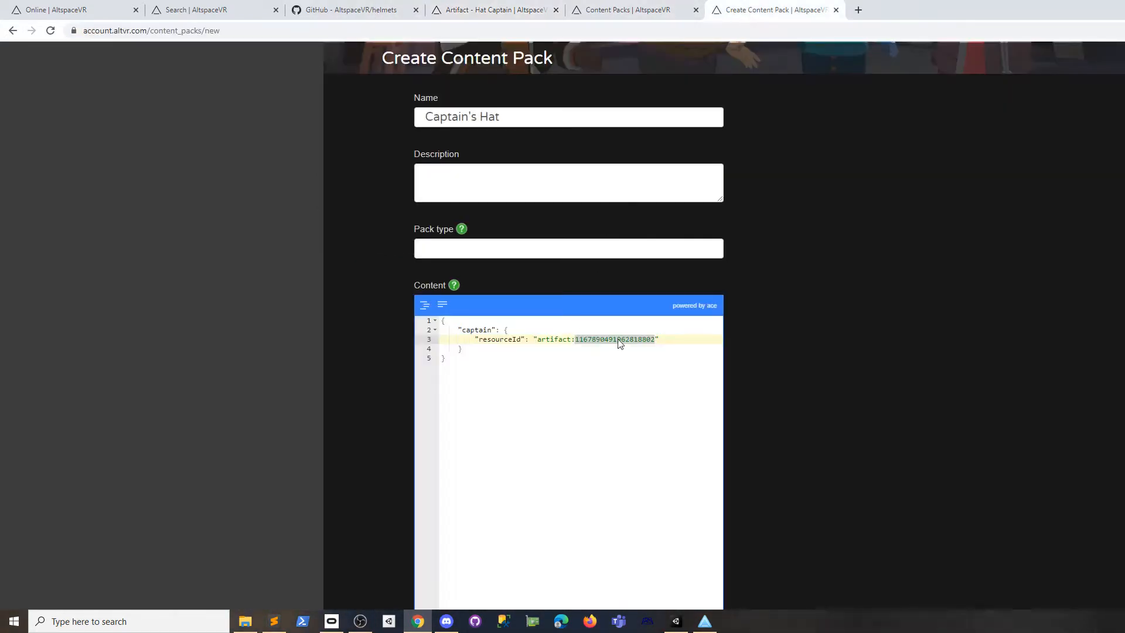
{"action": "type", "text": "1162151334749667361"}
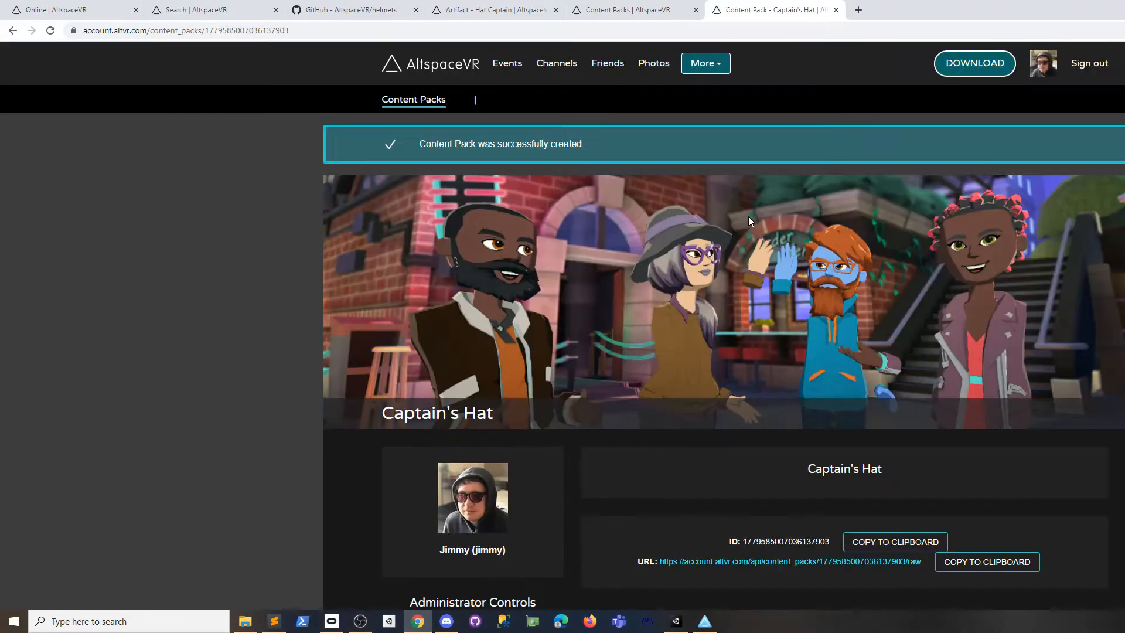
{"action": "scroll", "scroll_direction": "down", "scroll_amount": 3}
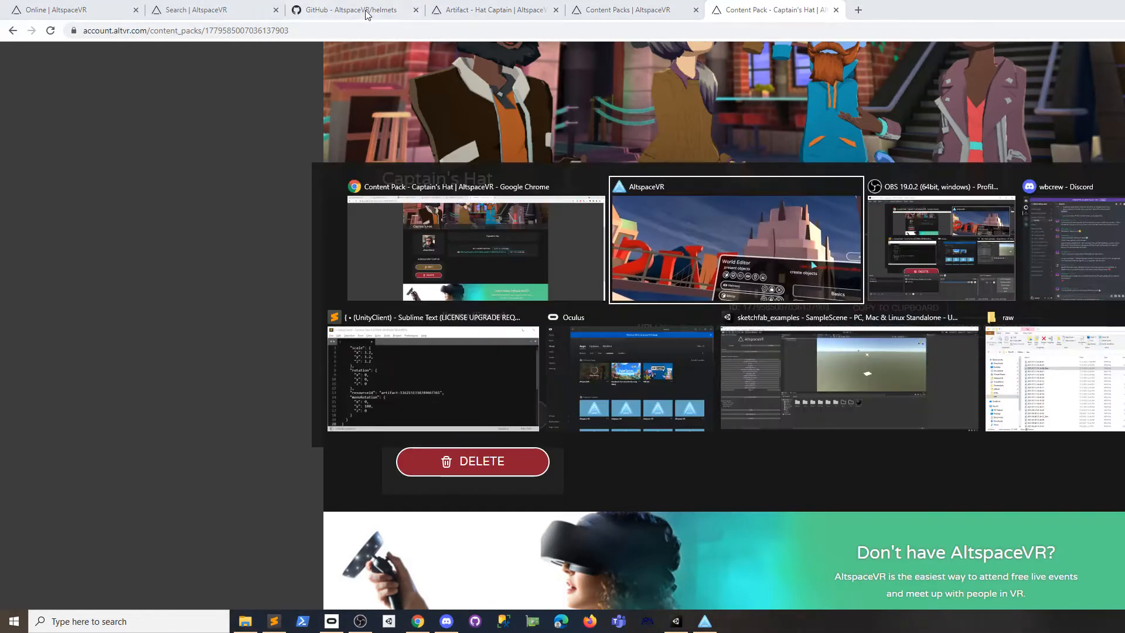
- Append ?content to the Helmets object's Target URL, then close its settings
{"action": "left_click", "coordinate": [735, 240]}
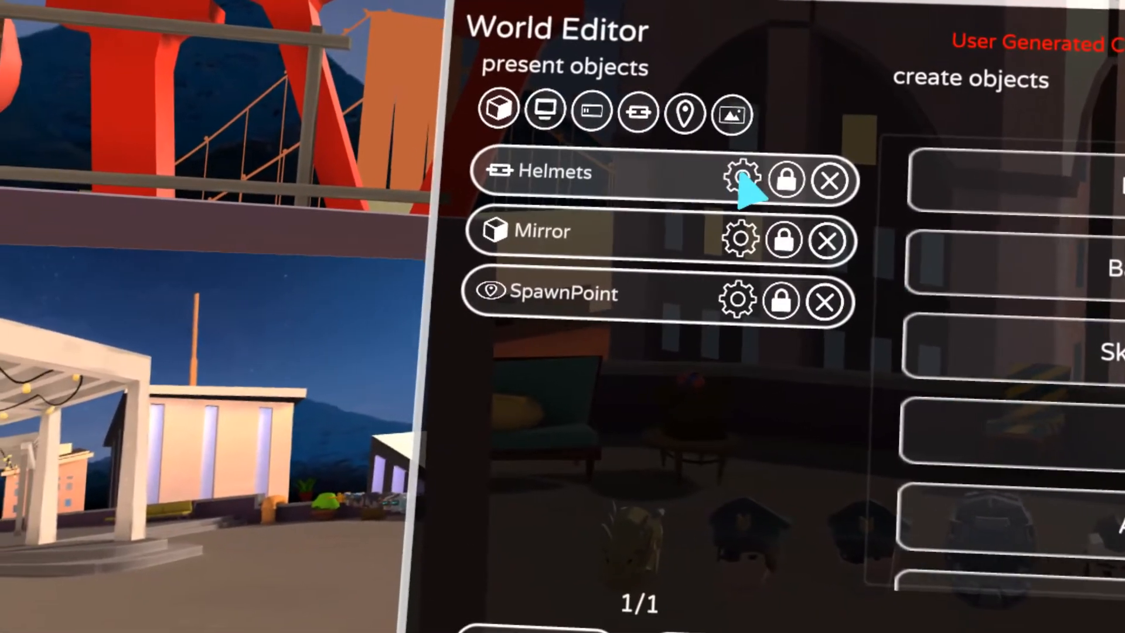
{"action": "left_click", "coordinate": [740, 180]}
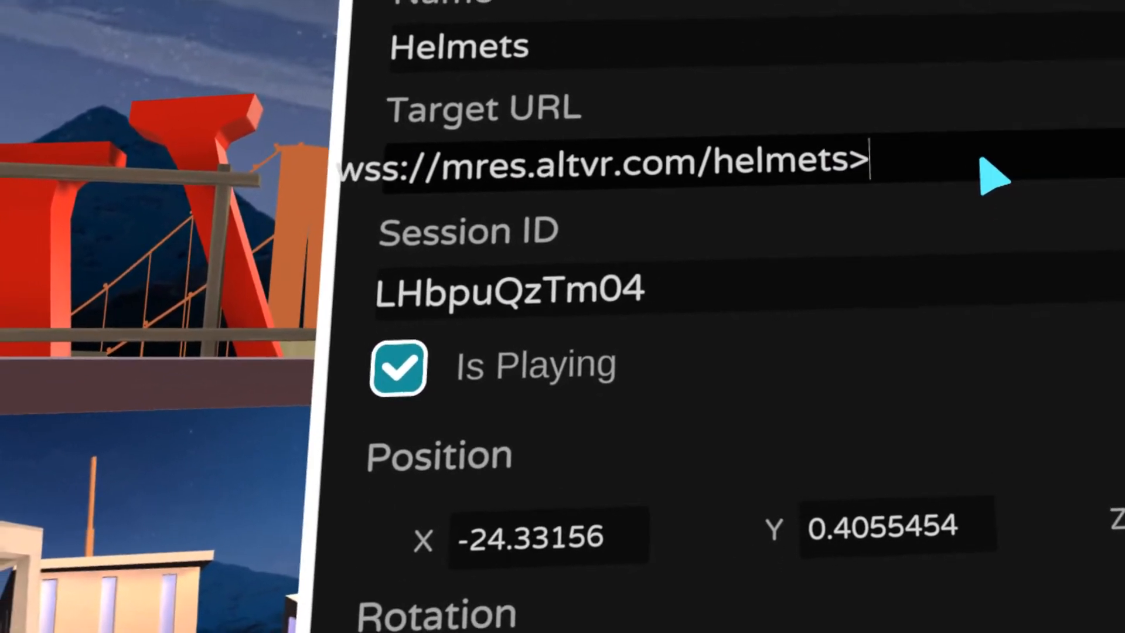
{"action": "type", "text": "?content"}
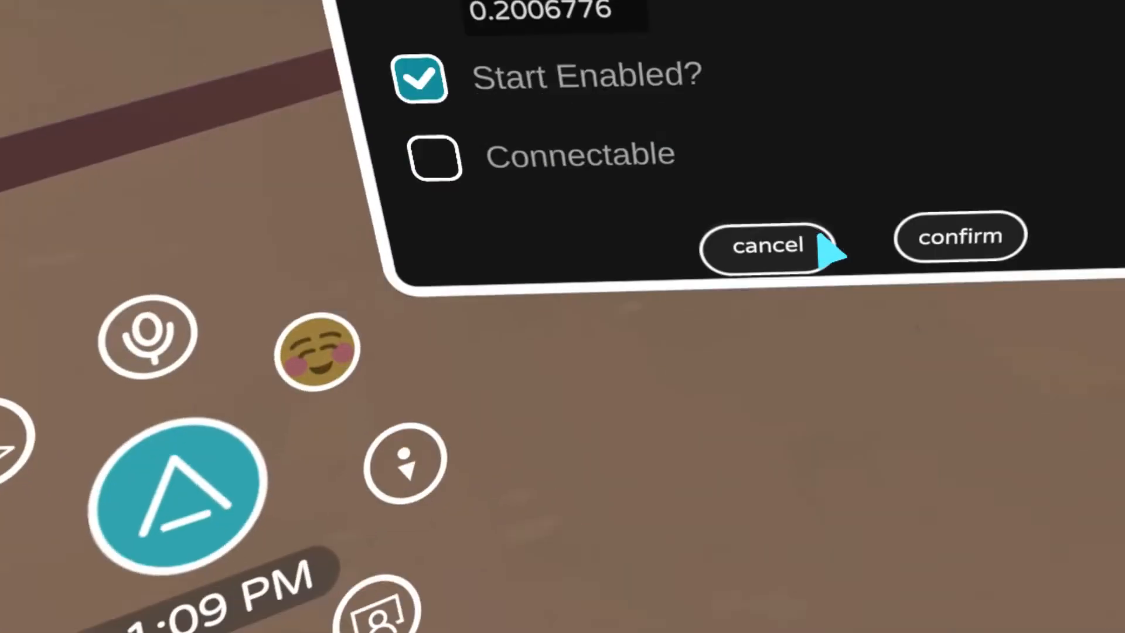
{"action": "left_click", "coordinate": [960, 237]}
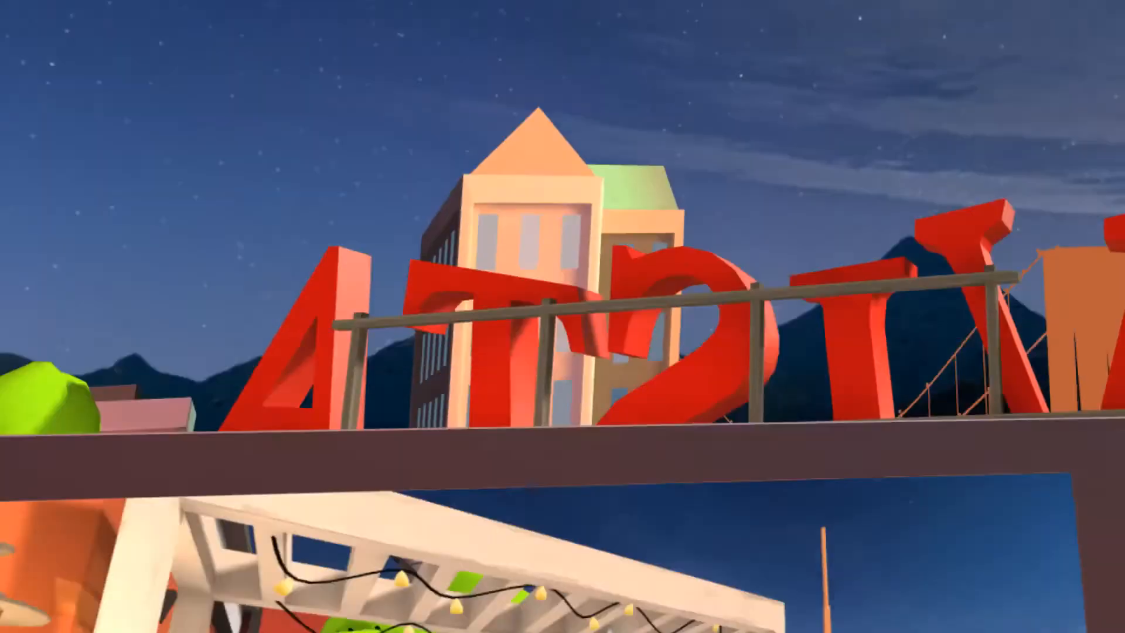
{"action": "key", "text": "alt+tab"}
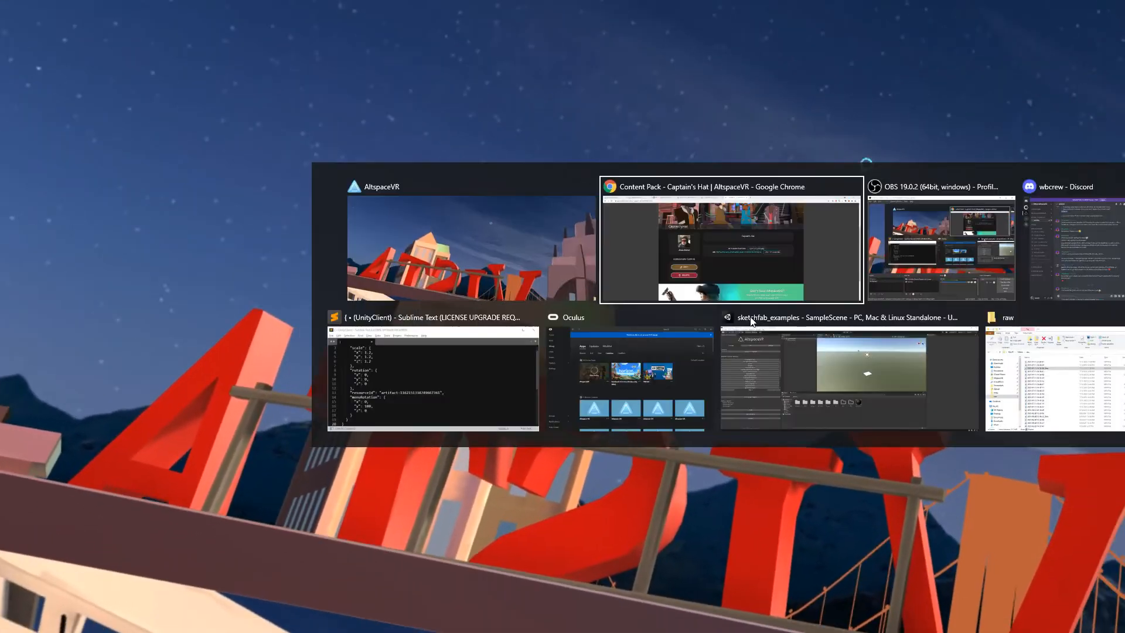
- Copy the menuRotation example from the README Options and return to the Captain's Hat page
{"action": "left_click", "coordinate": [731, 239]}
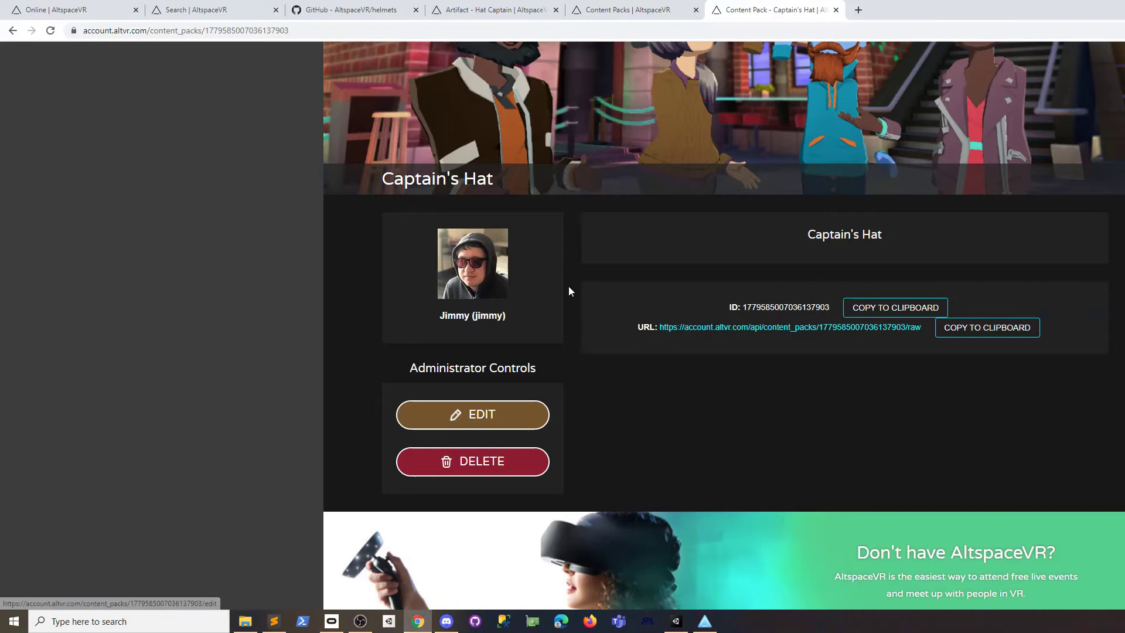
{"action": "left_click", "coordinate": [351, 10]}
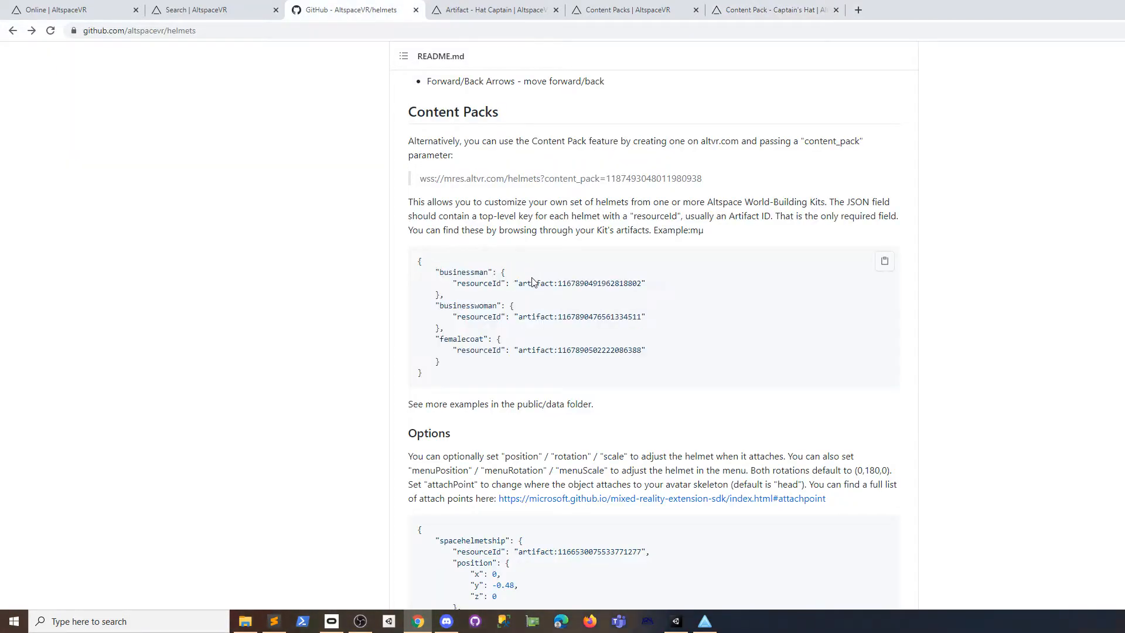
{"action": "scroll", "scroll_direction": "down", "scroll_amount": 3}
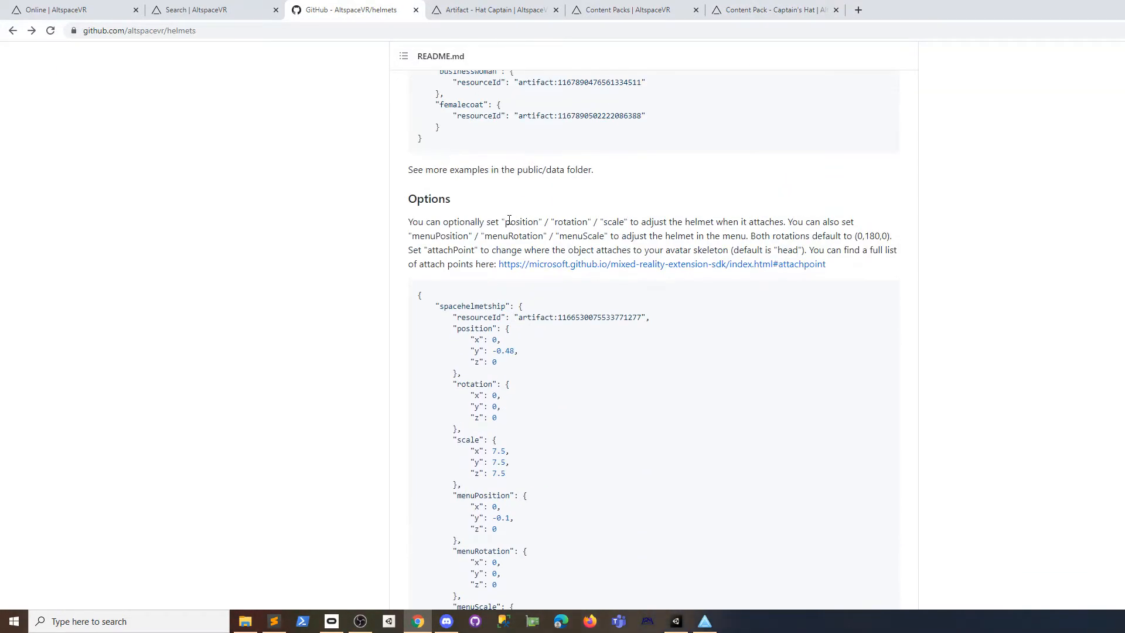
{"action": "mouse_move", "coordinate": [649, 227]}
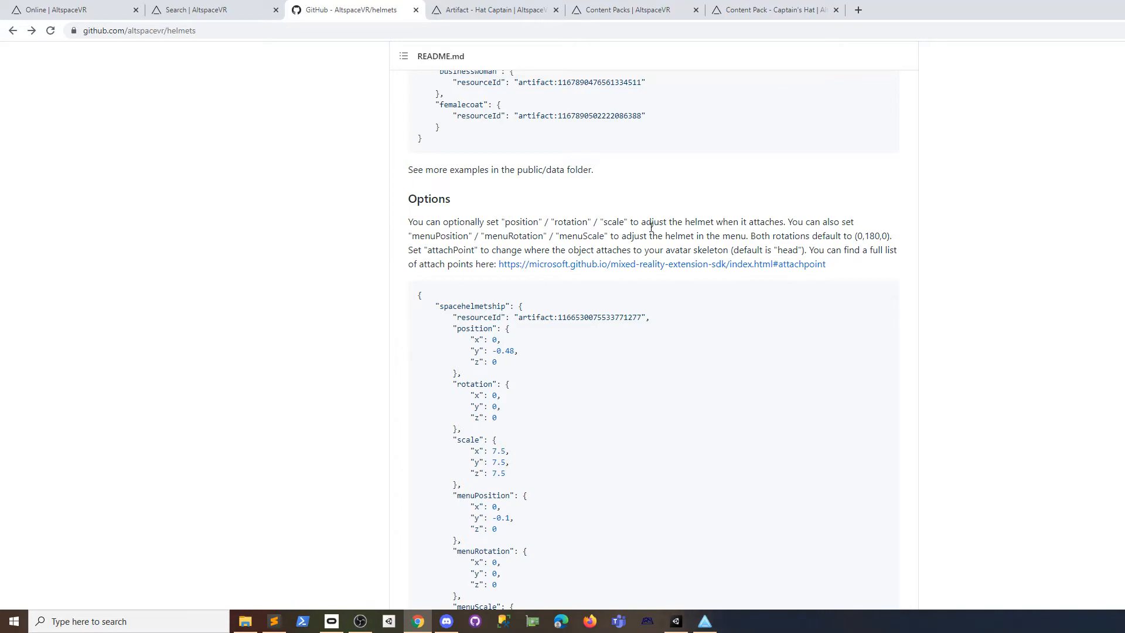
{"action": "mouse_move", "coordinate": [579, 236]}
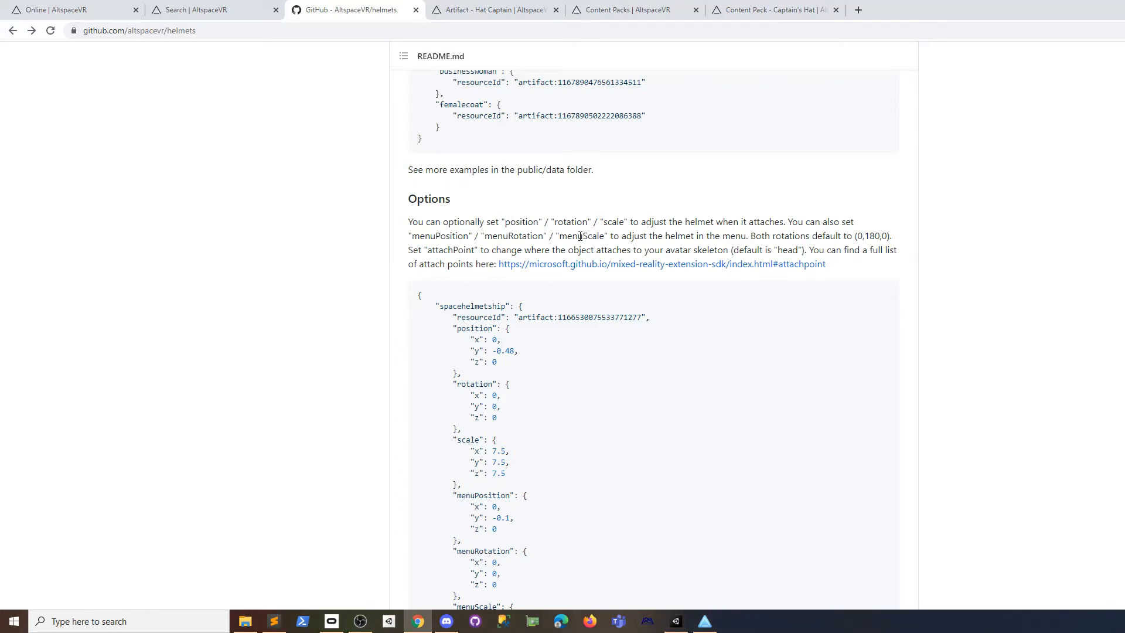
{"action": "mouse_move", "coordinate": [531, 227]}
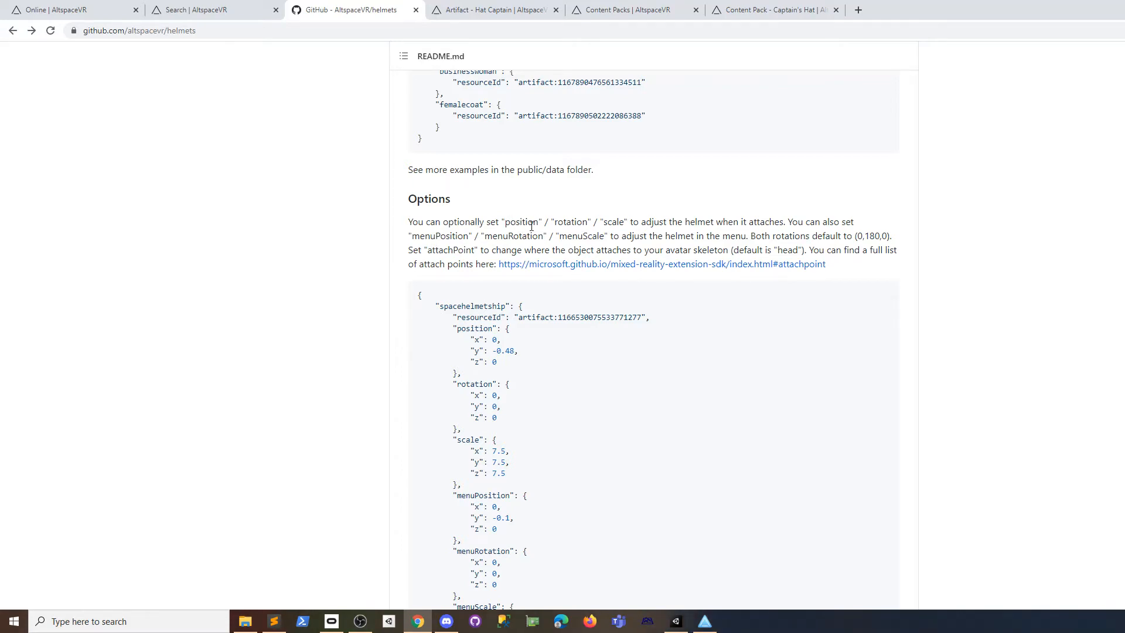
{"action": "mouse_move", "coordinate": [627, 218]}
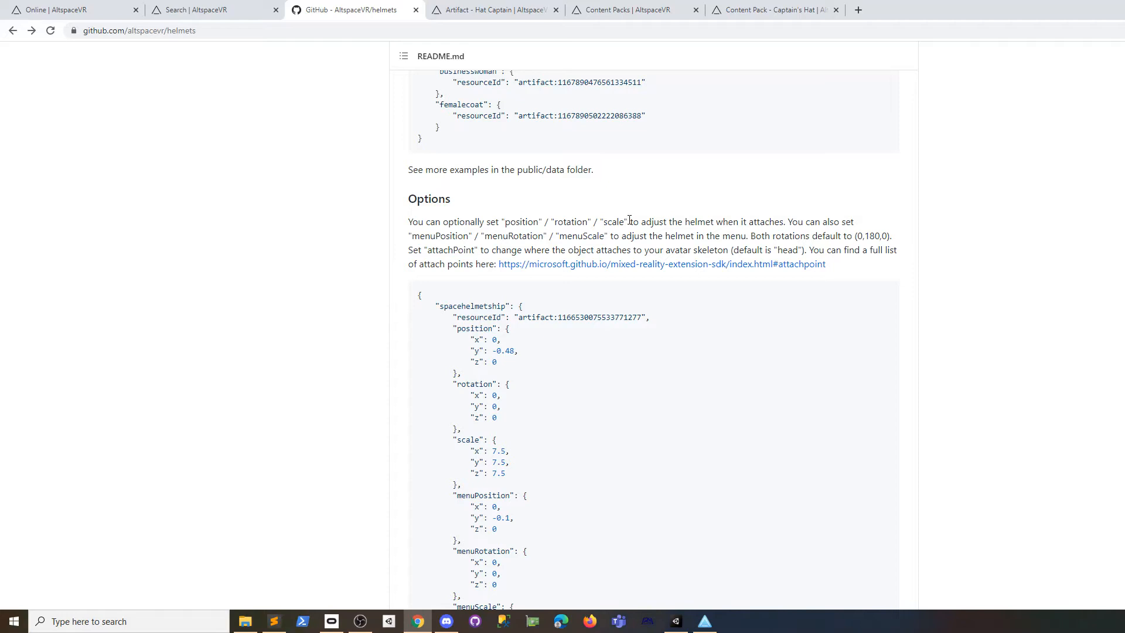
{"action": "mouse_move", "coordinate": [413, 235]}
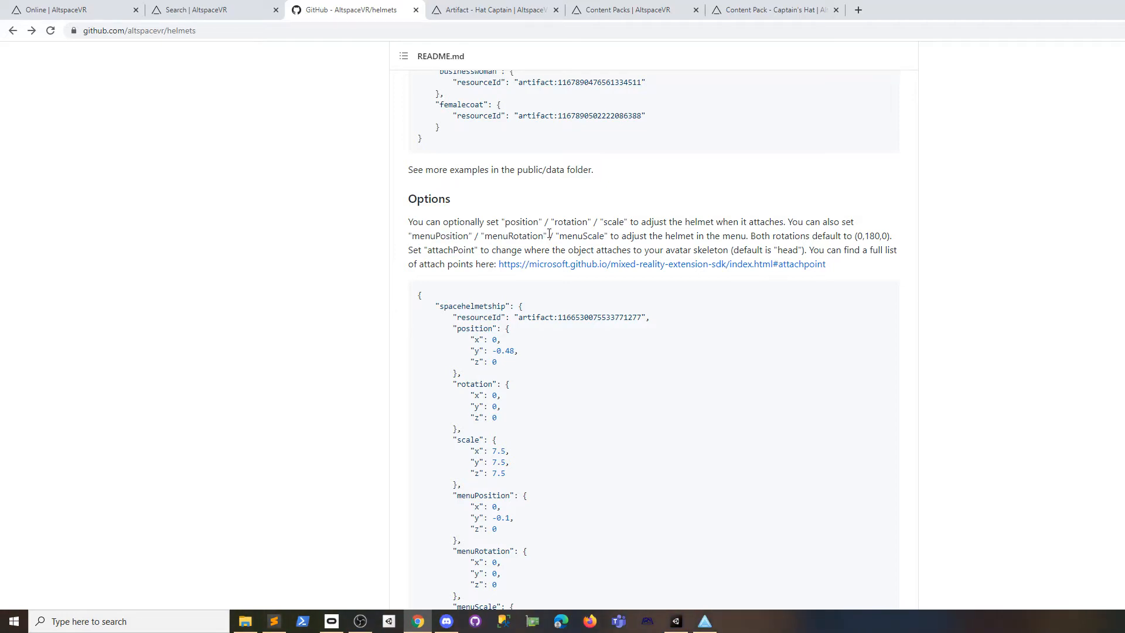
{"action": "scroll", "scroll_direction": "down", "scroll_amount": 3}
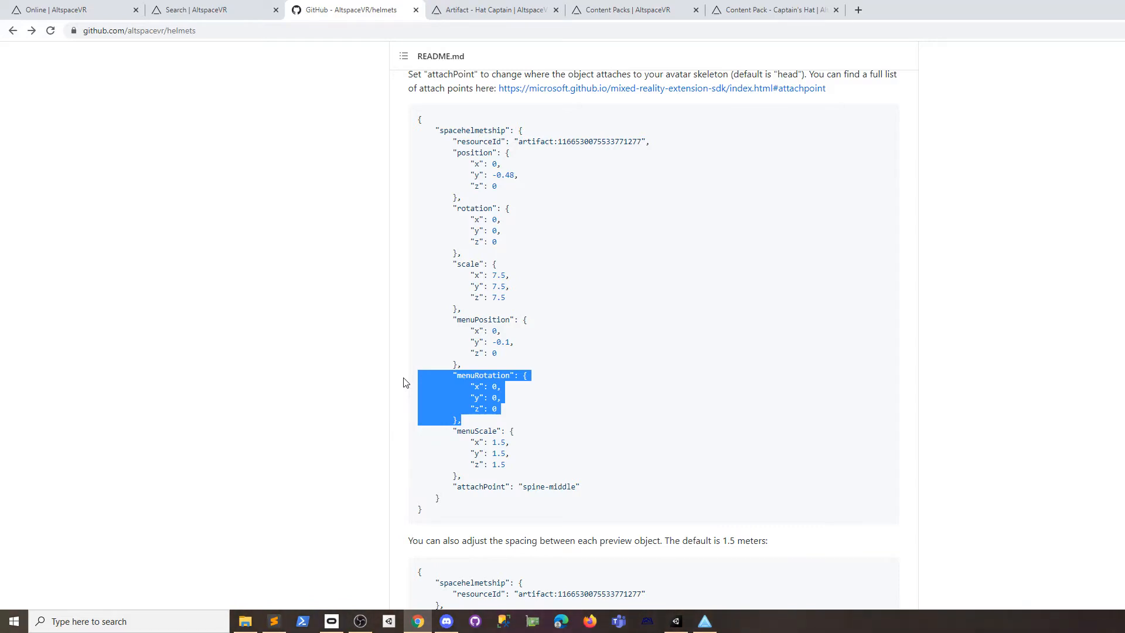
{"action": "key", "text": "alt+tab"}
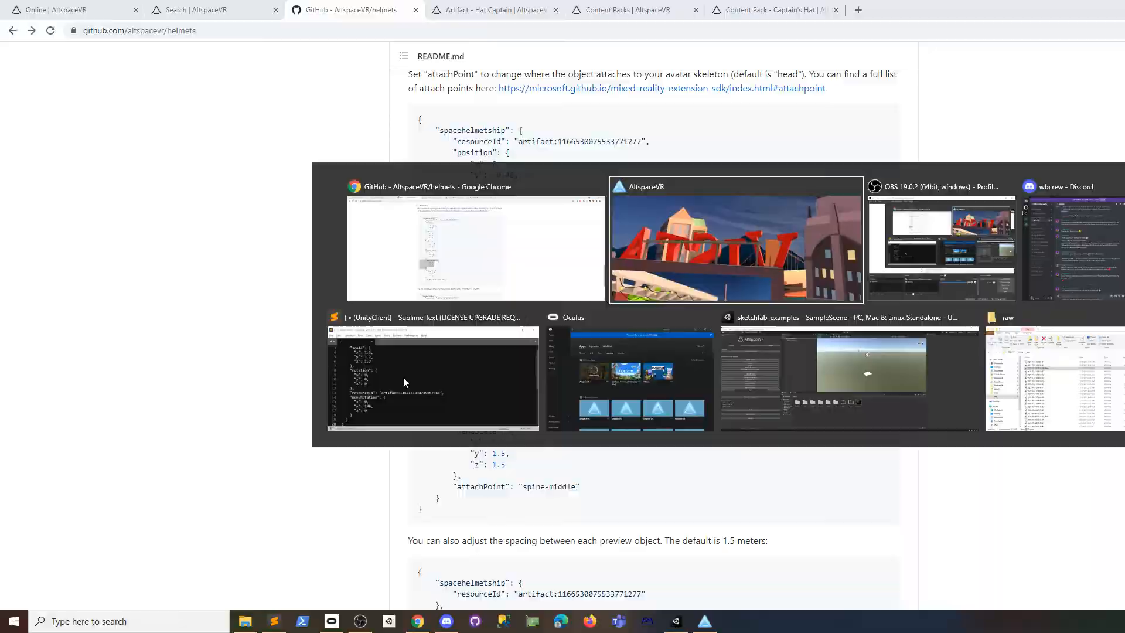
{"action": "left_click", "coordinate": [734, 244]}
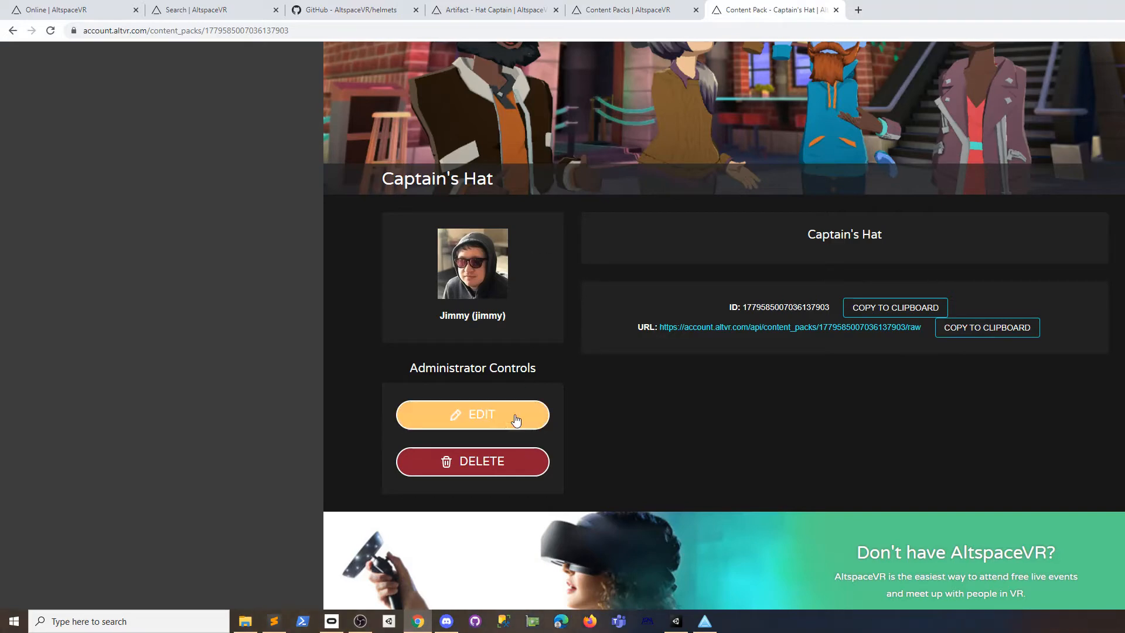
- Add a menuRotation block to the Captain's Hat pack with y set to 180
{"action": "left_click", "coordinate": [472, 414]}
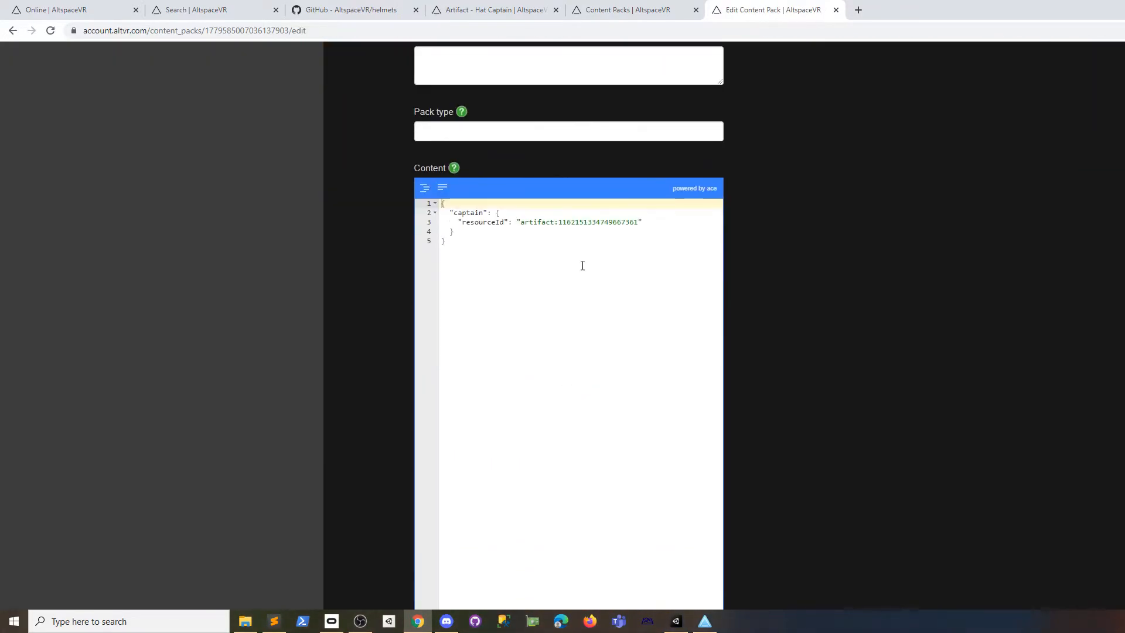
{"action": "type", "text": ","}
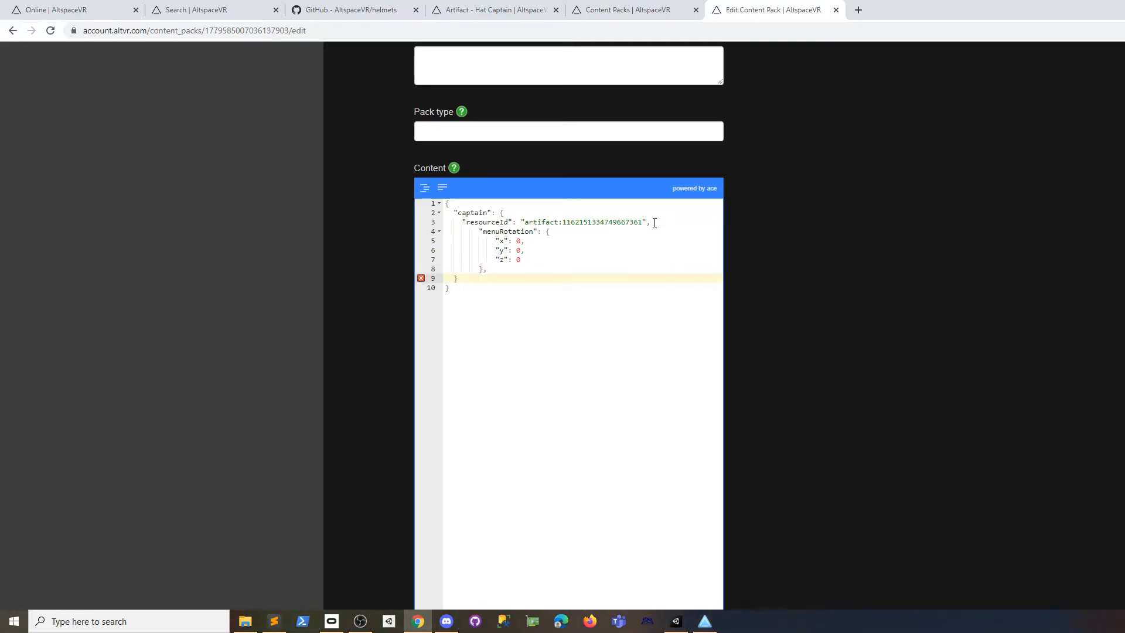
{"action": "left_click", "coordinate": [454, 231]}
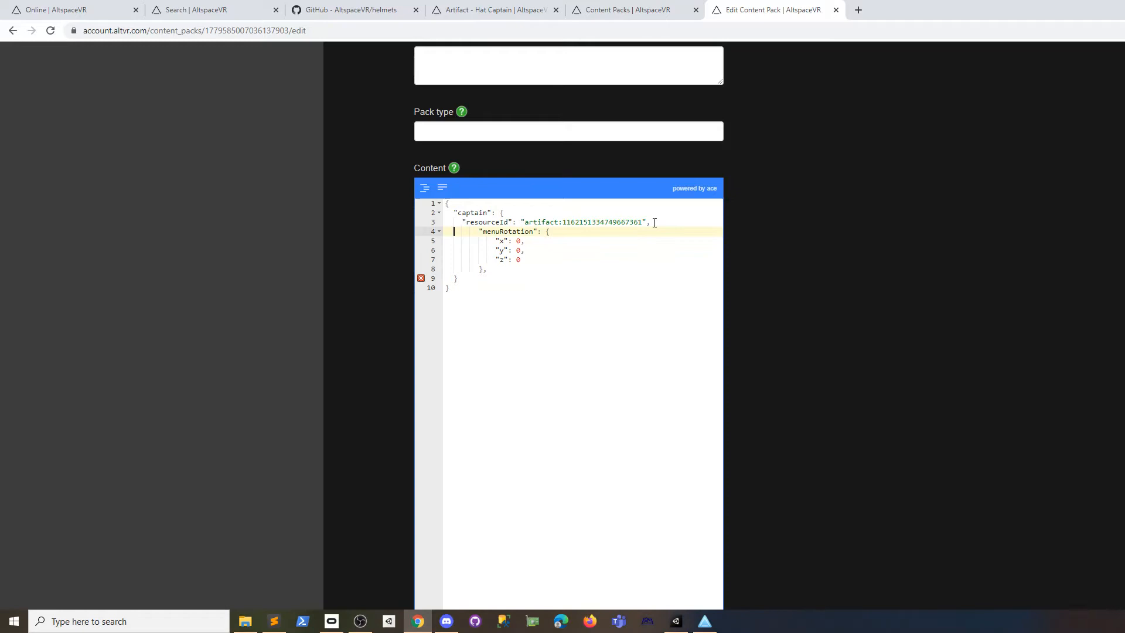
{"action": "left_click", "coordinate": [520, 249]}
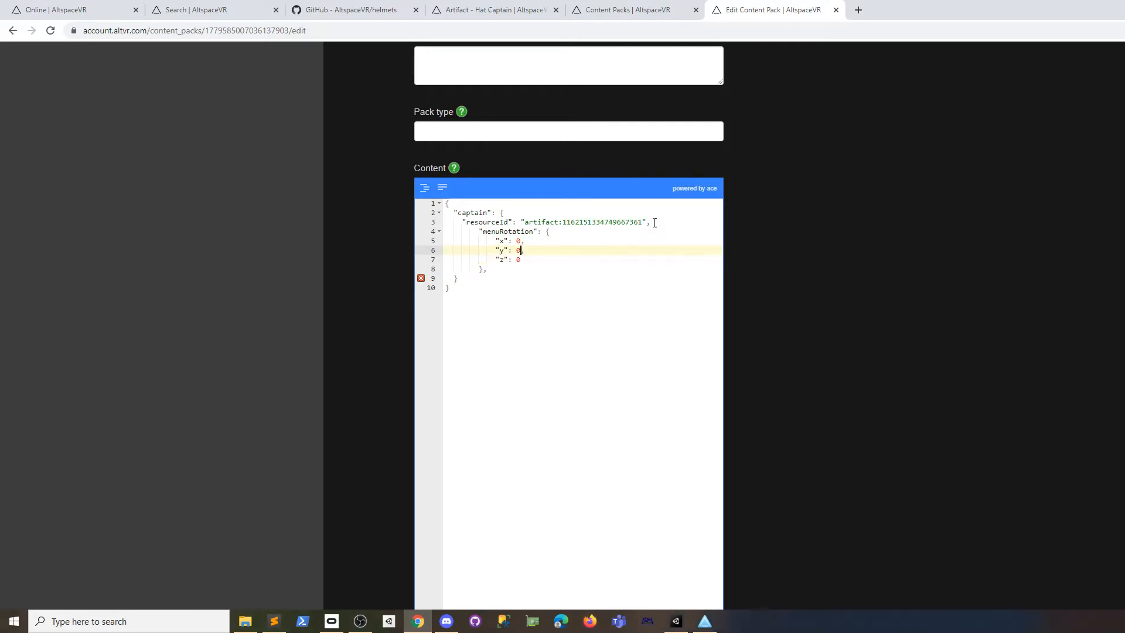
{"action": "type", "text": "180"}
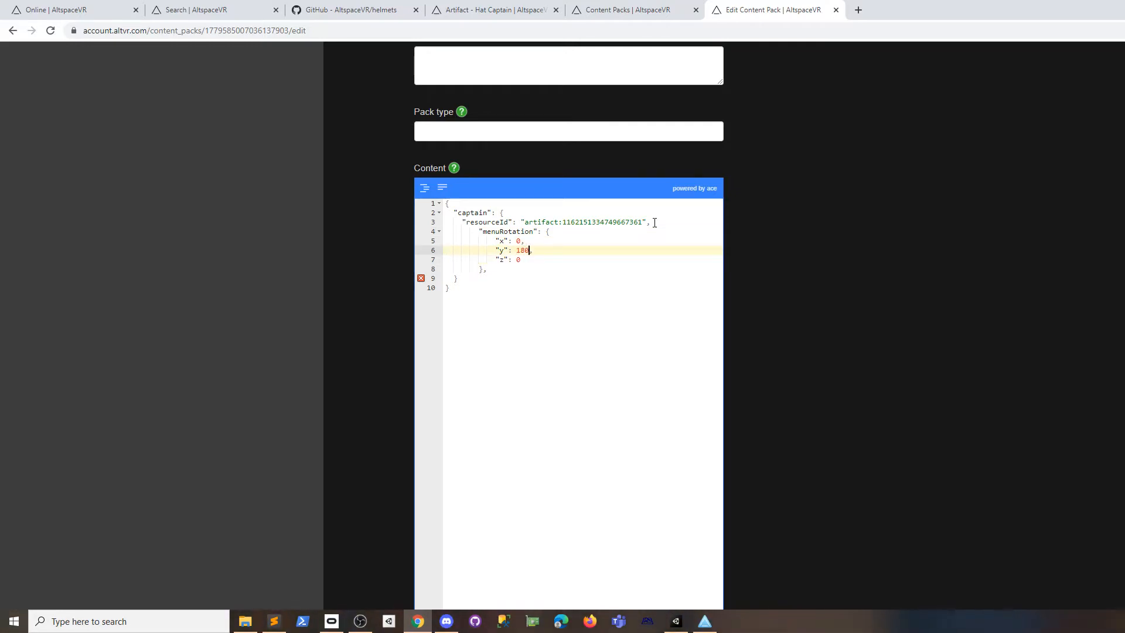
{"action": "mouse_move", "coordinate": [613, 301]}
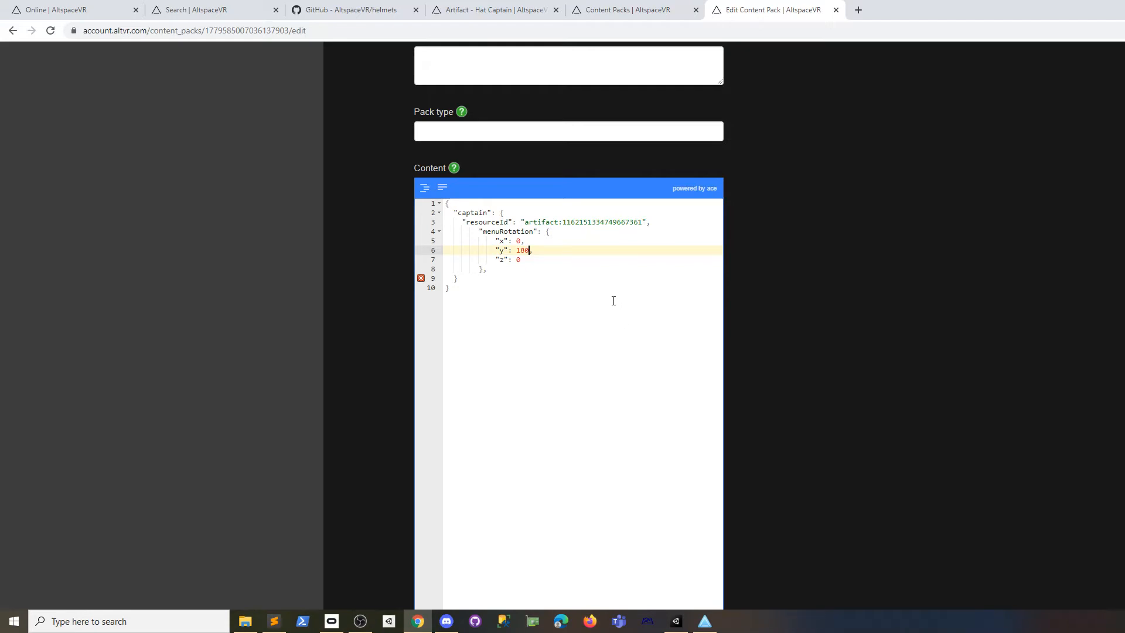
{"action": "left_click", "coordinate": [488, 268]}
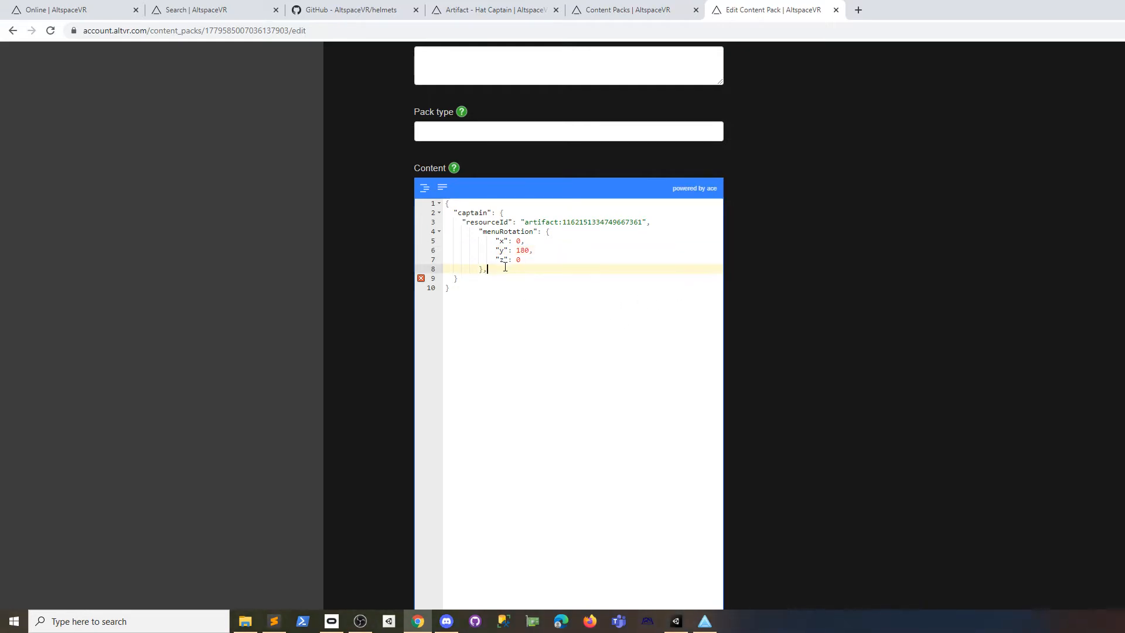
{"action": "key", "text": "Backspace"}
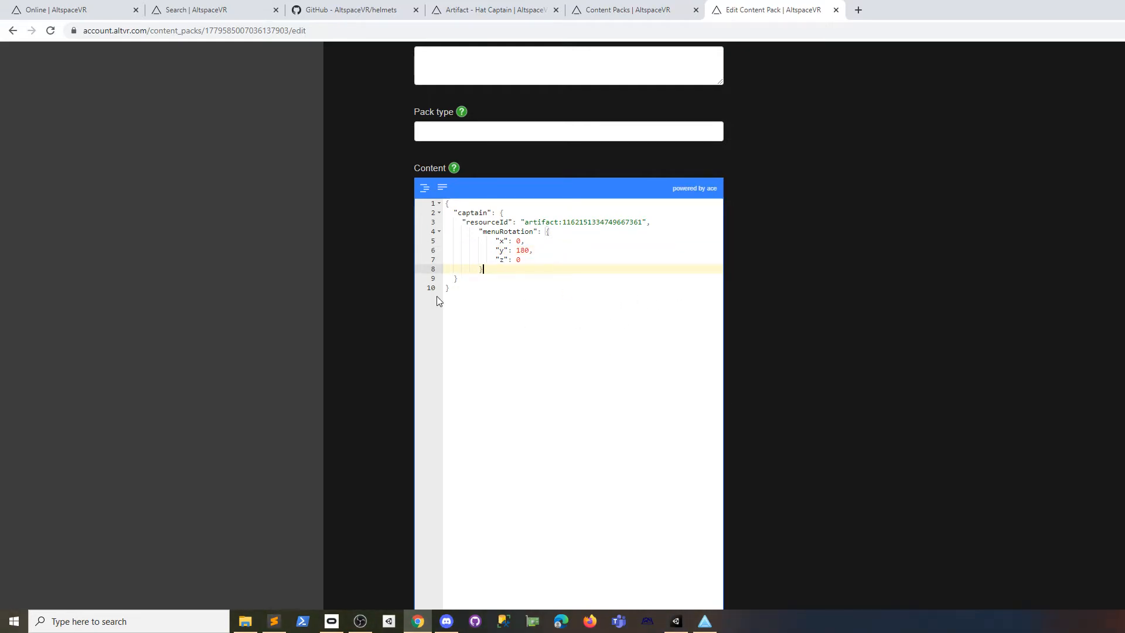
- Save the updated pack, view its raw JSON, then return to the AltspaceVR world
{"action": "scroll", "scroll_direction": "down", "scroll_amount": 3}
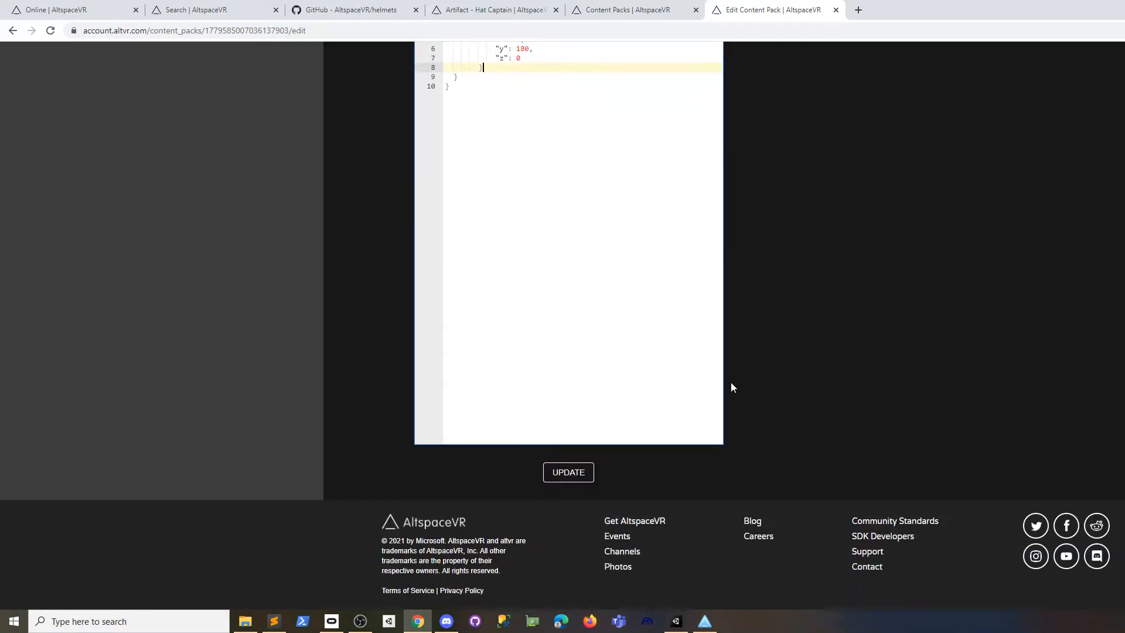
{"action": "left_click", "coordinate": [568, 473]}
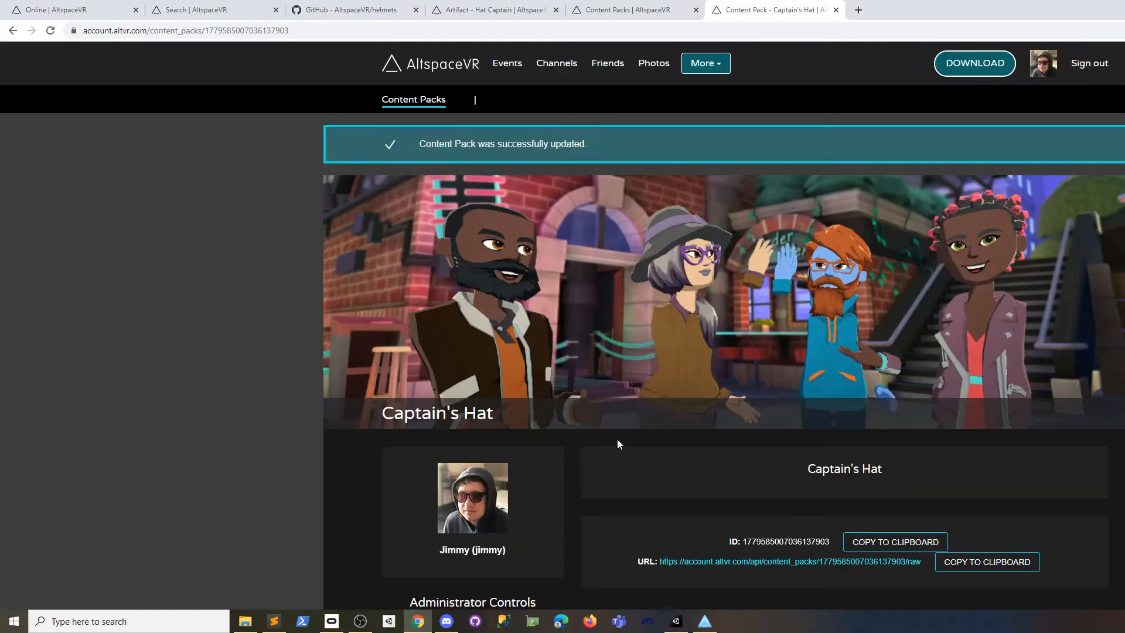
{"action": "left_click", "coordinate": [792, 562]}
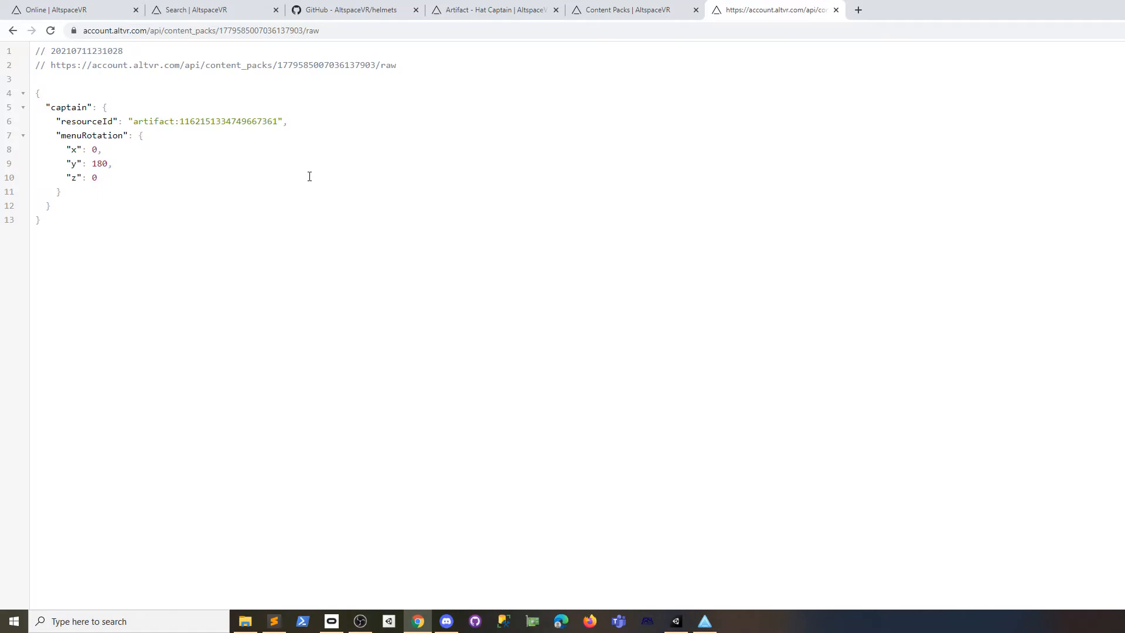
{"action": "mouse_move", "coordinate": [195, 84]}
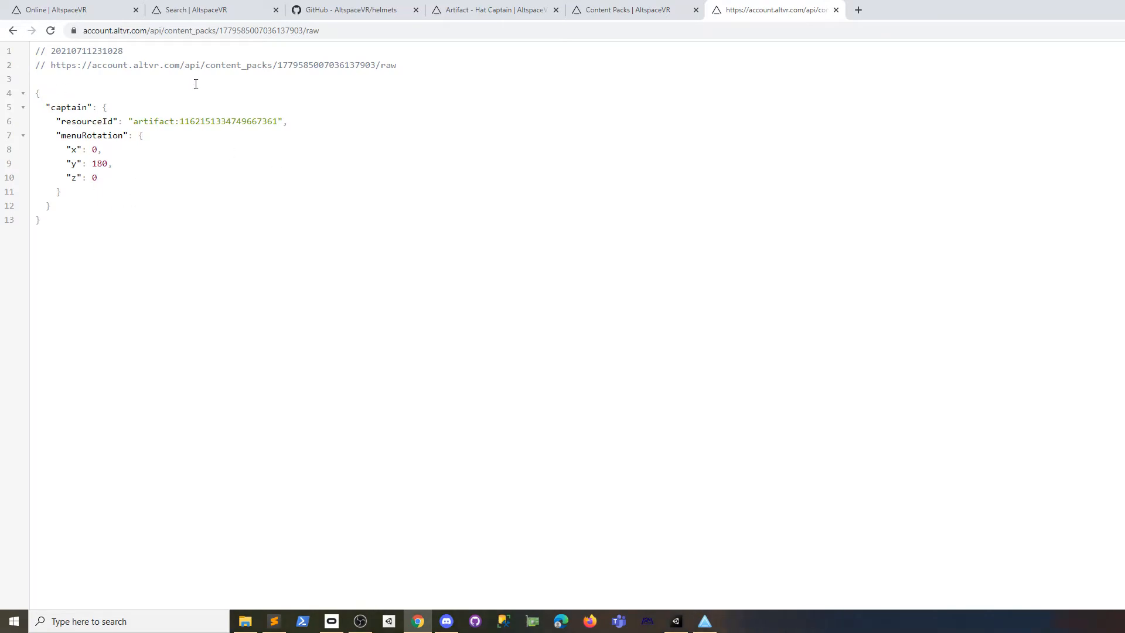
{"action": "key", "text": "alt+tab"}
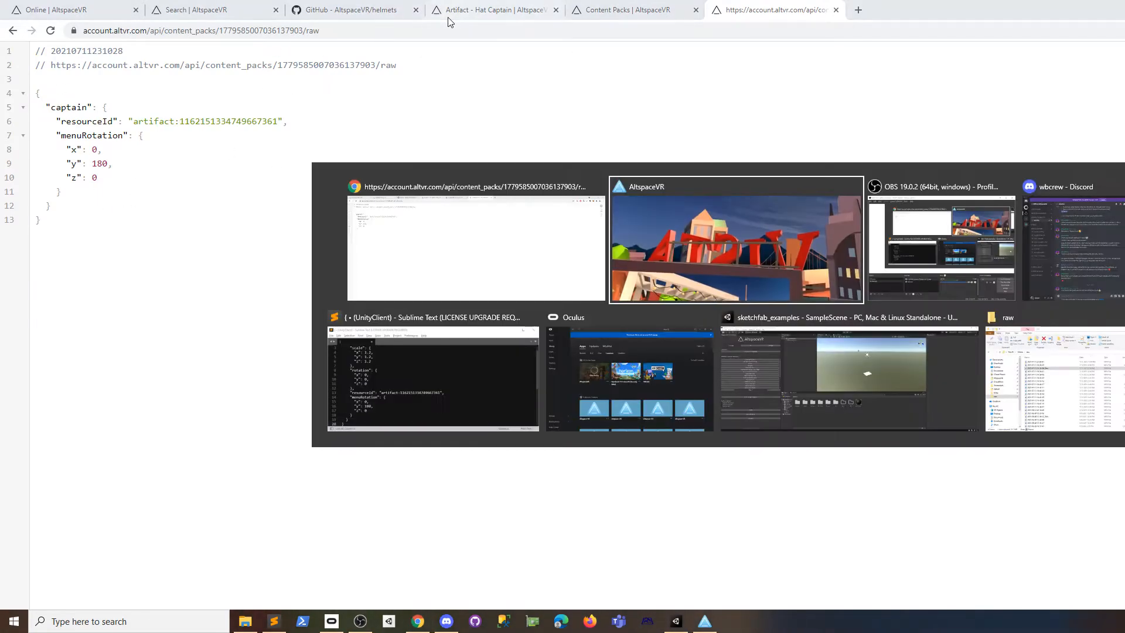
{"action": "left_click", "coordinate": [735, 240]}
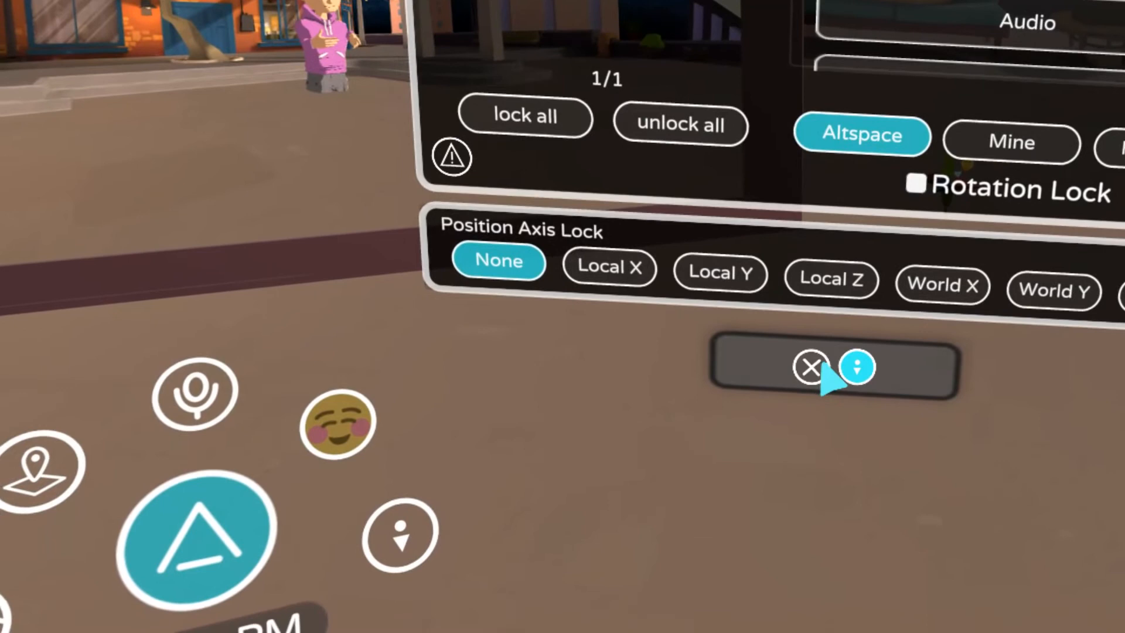
- Close the in-world object settings panel and switch back to the Captain's Hat pack page
{"action": "left_click", "coordinate": [811, 367]}
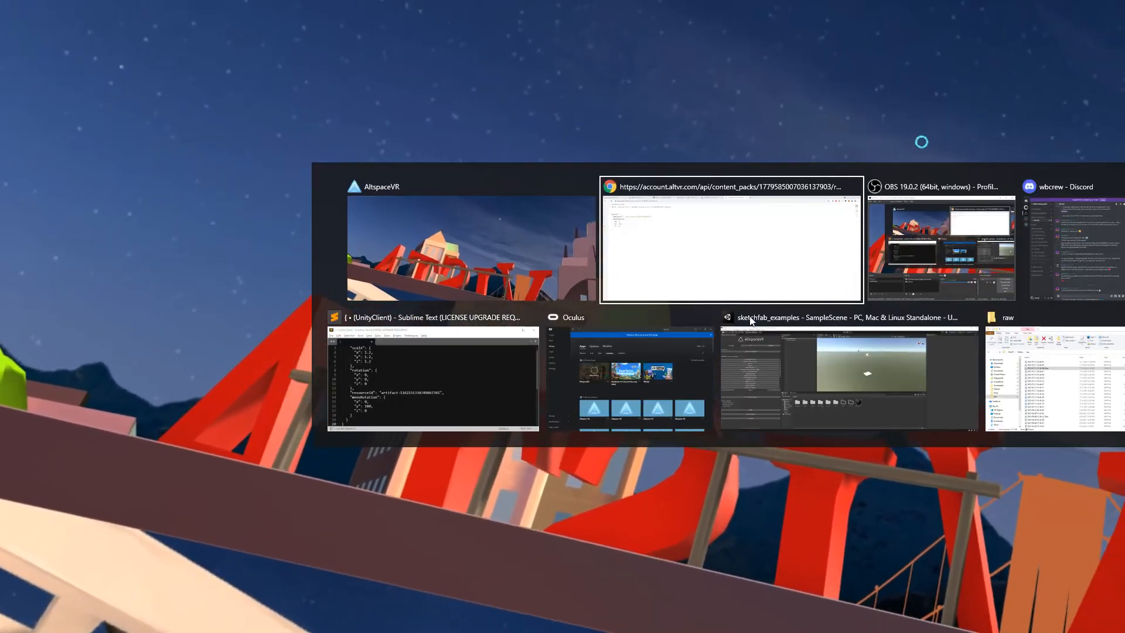
{"action": "left_click", "coordinate": [731, 239]}
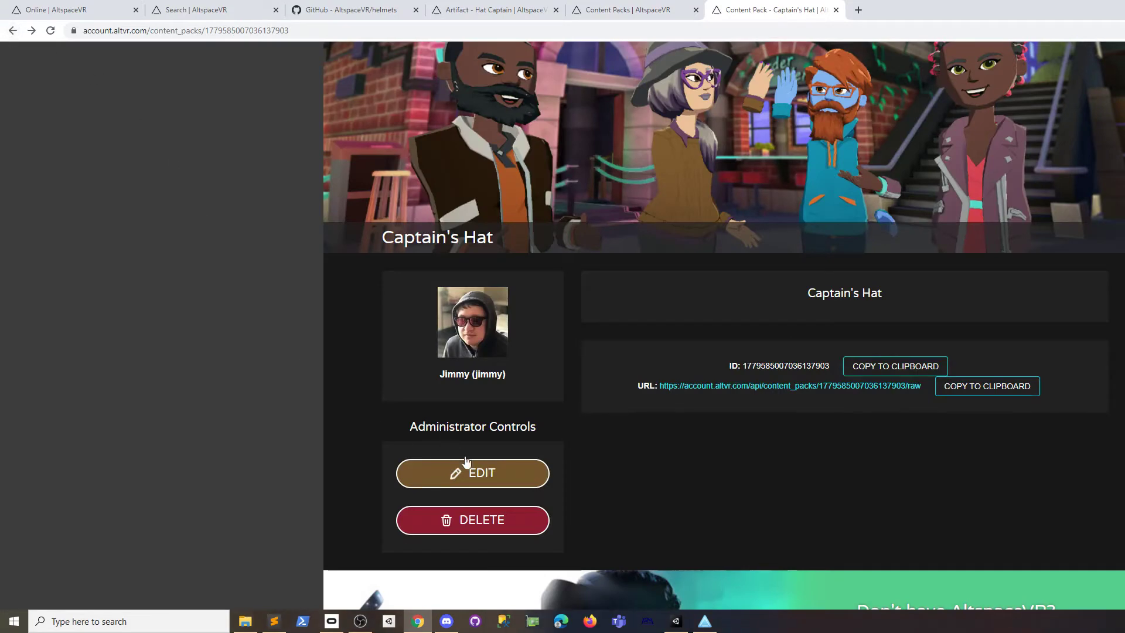
- Add a second block to the Captain's Hat pack, set its y to 0, and name it rotation
{"action": "left_click", "coordinate": [472, 473]}
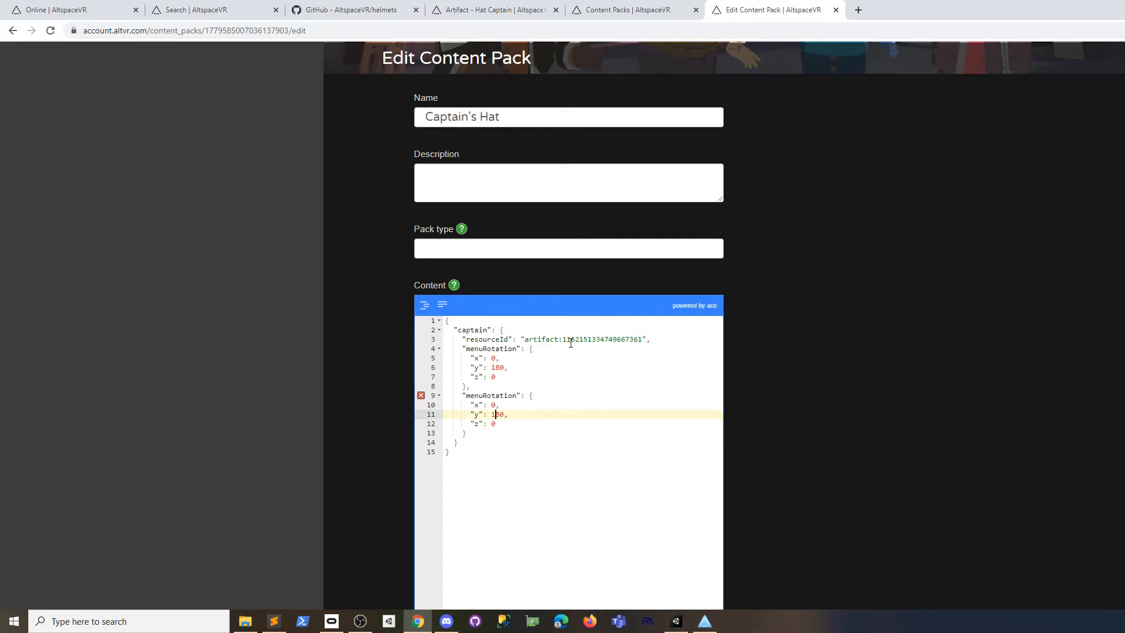
{"action": "type", "text": "80"}
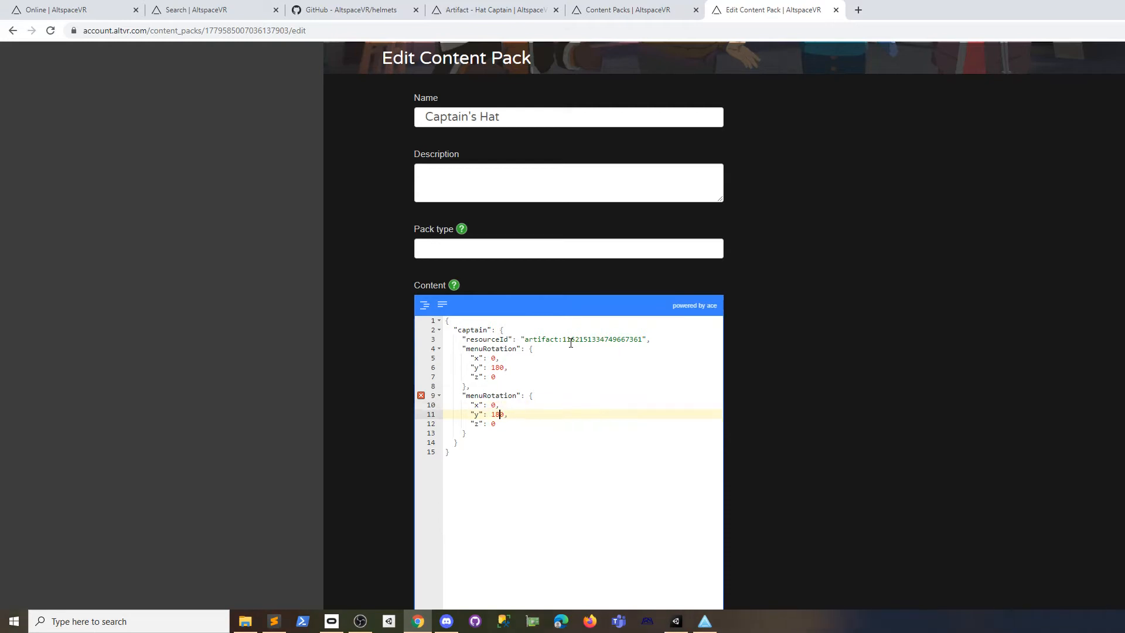
{"action": "key", "text": "Backspace"}
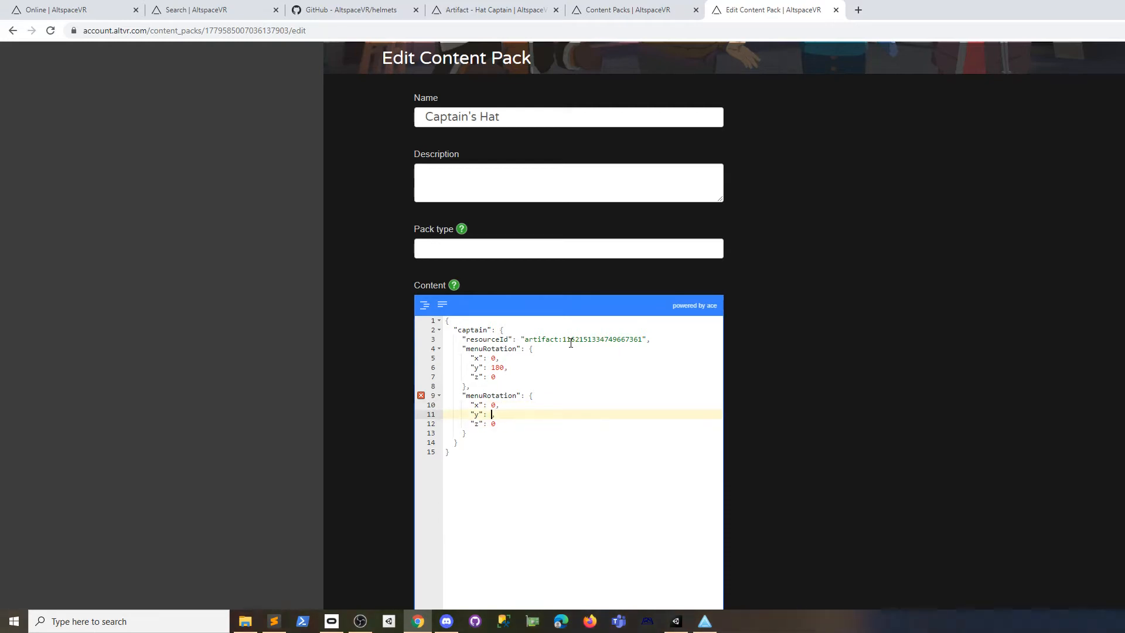
{"action": "type", "text": "0"}
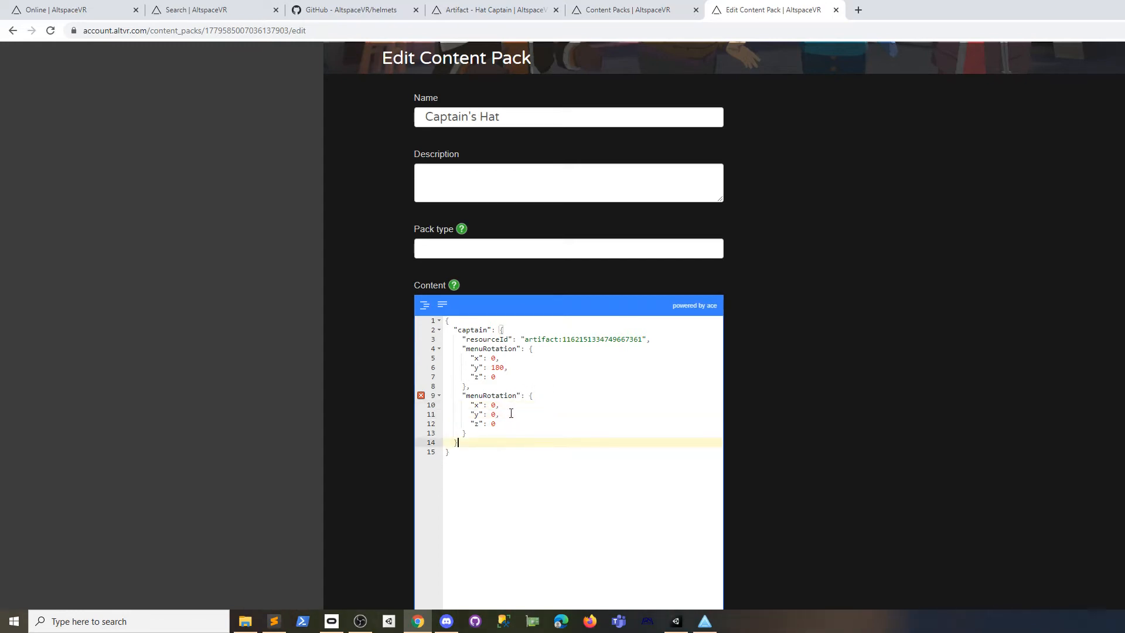
{"action": "mouse_move", "coordinate": [421, 396]}
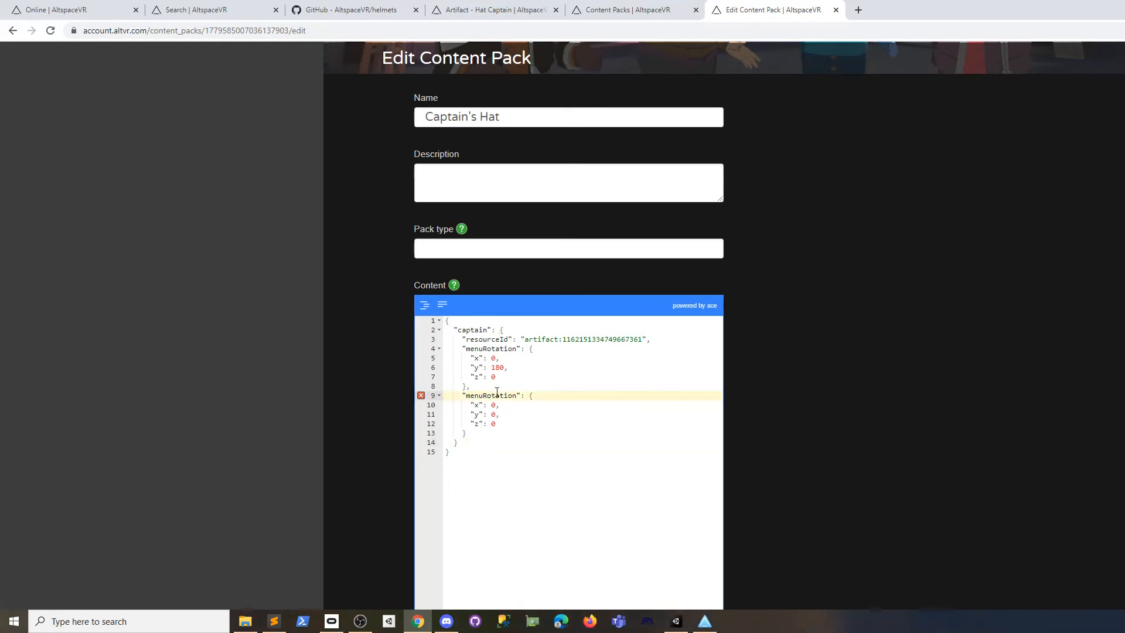
{"action": "type", "text": "rotation"}
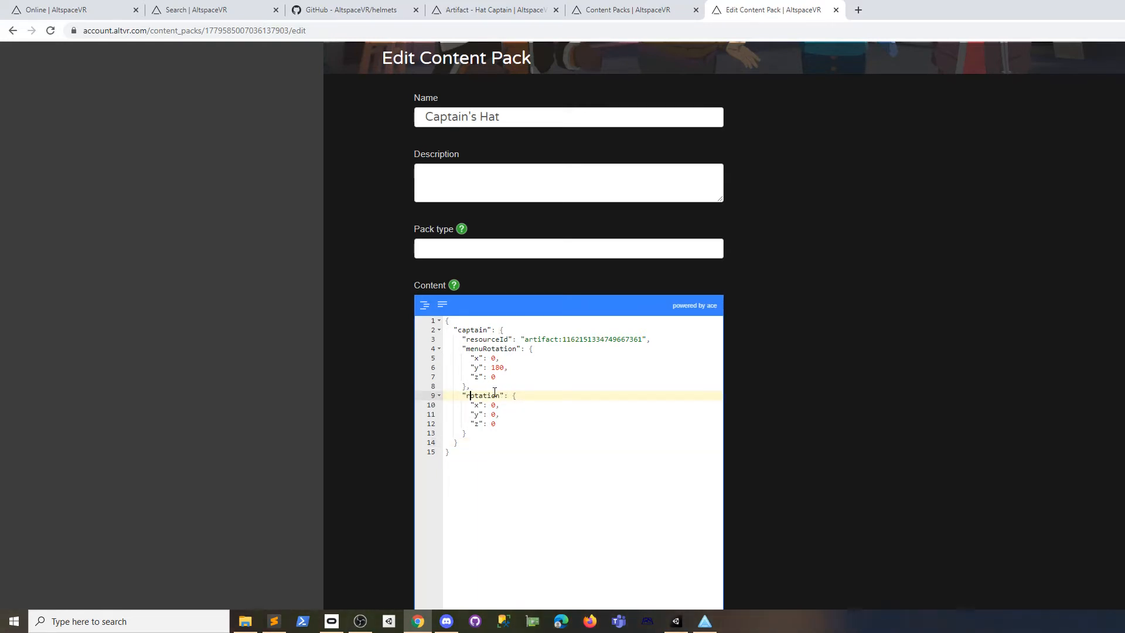
- Save the edited content pack and return to the AltspaceVR world
{"action": "left_click", "coordinate": [568, 472]}
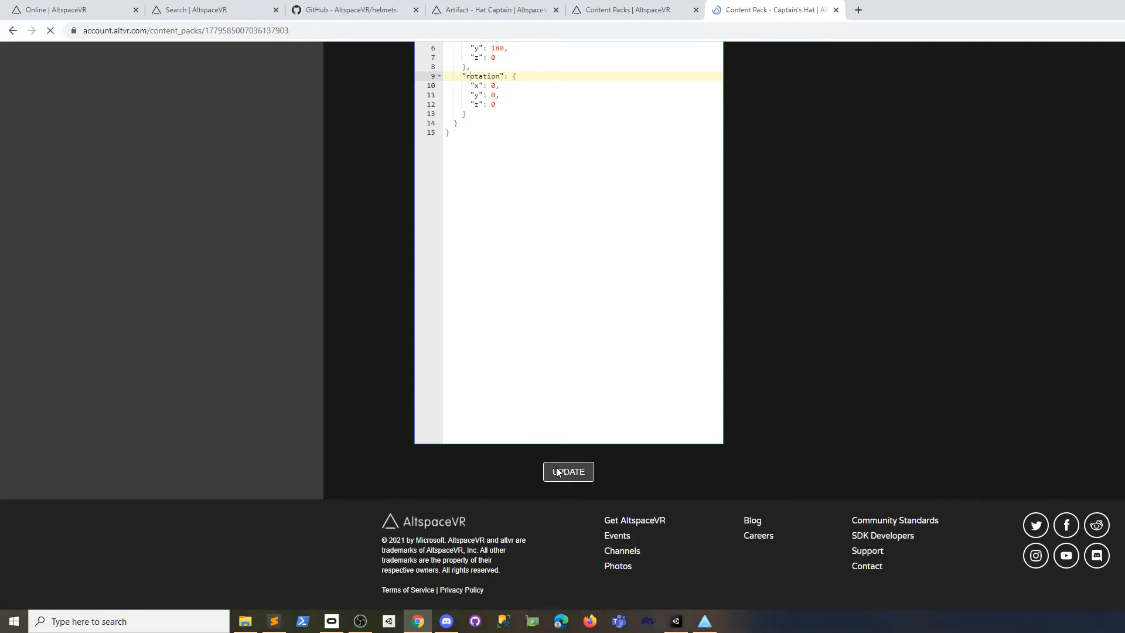
{"action": "left_click", "coordinate": [568, 472]}
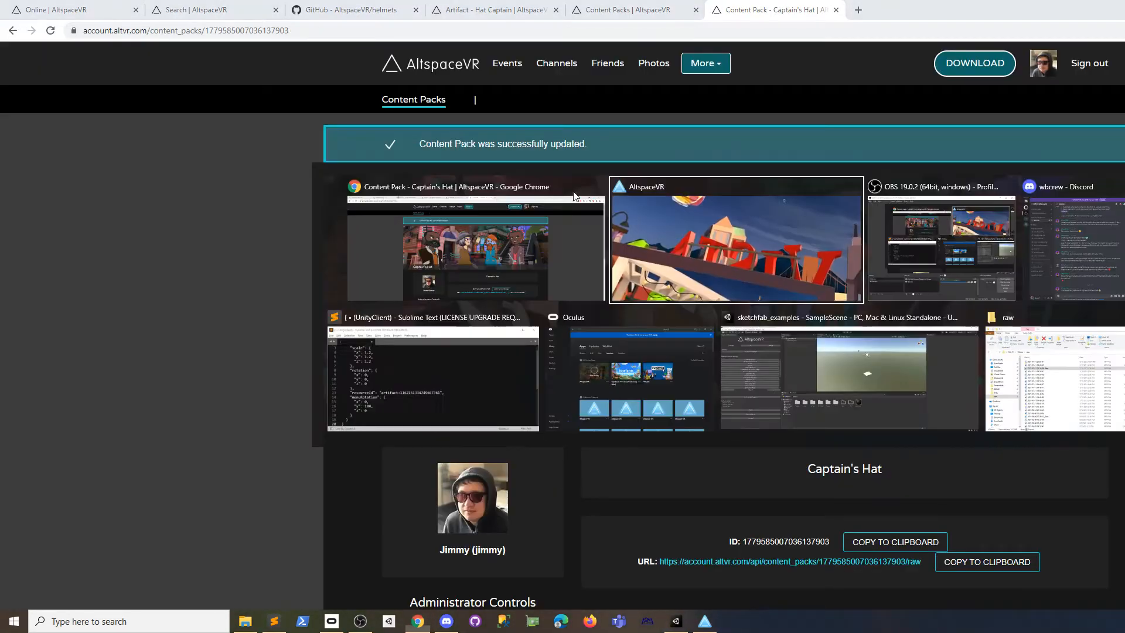
{"action": "left_click", "coordinate": [735, 239]}
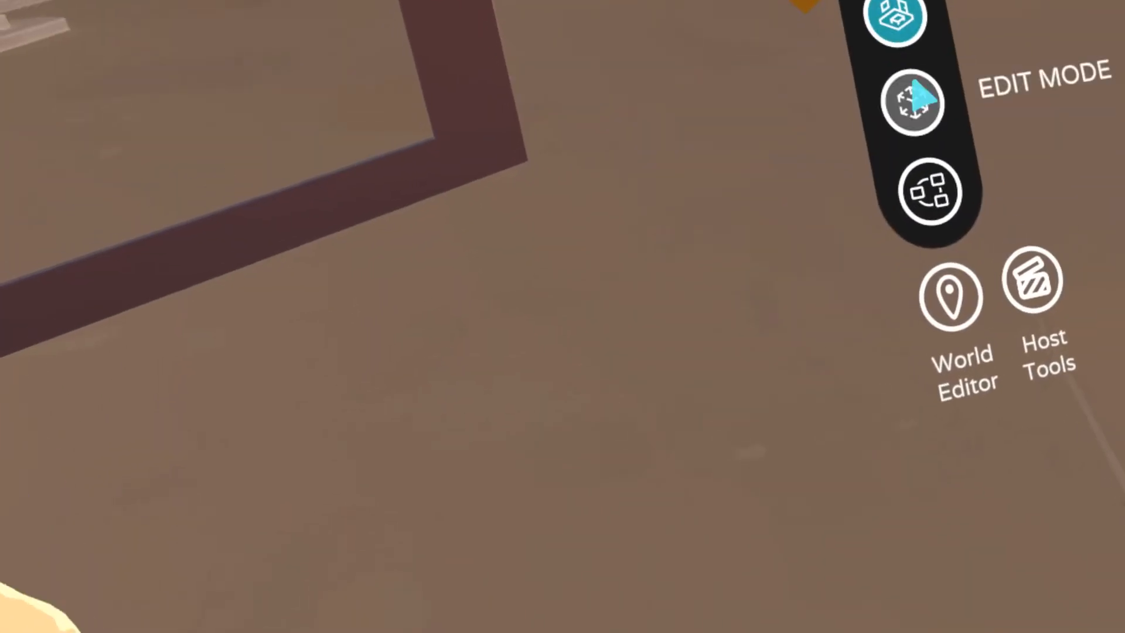